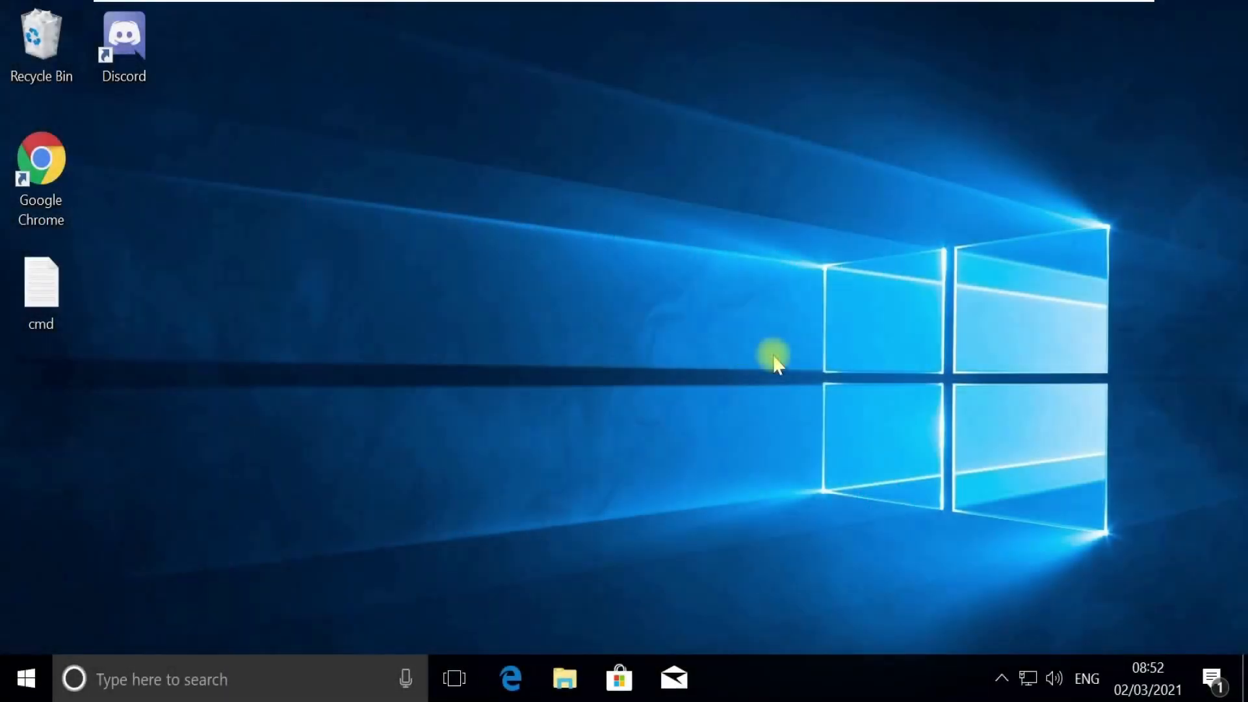
Find Task Manager through Windows Search and run it as administrator.
key("Win+X")
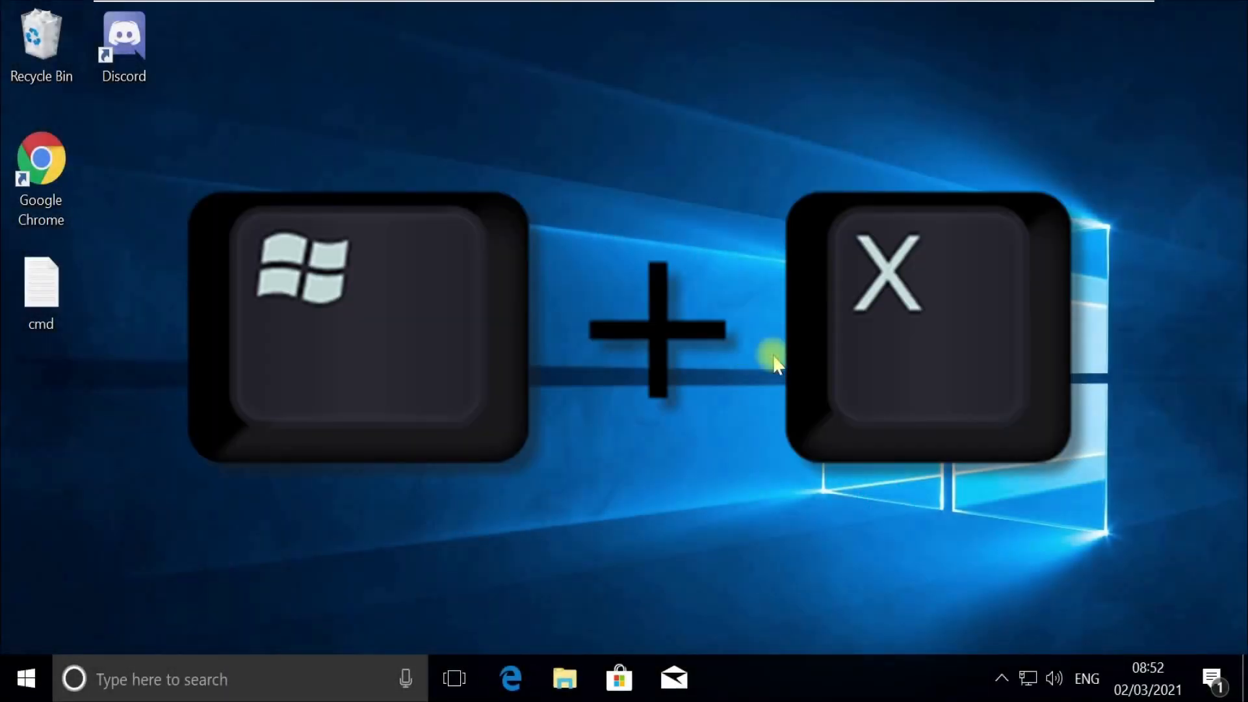
key("Win+X")
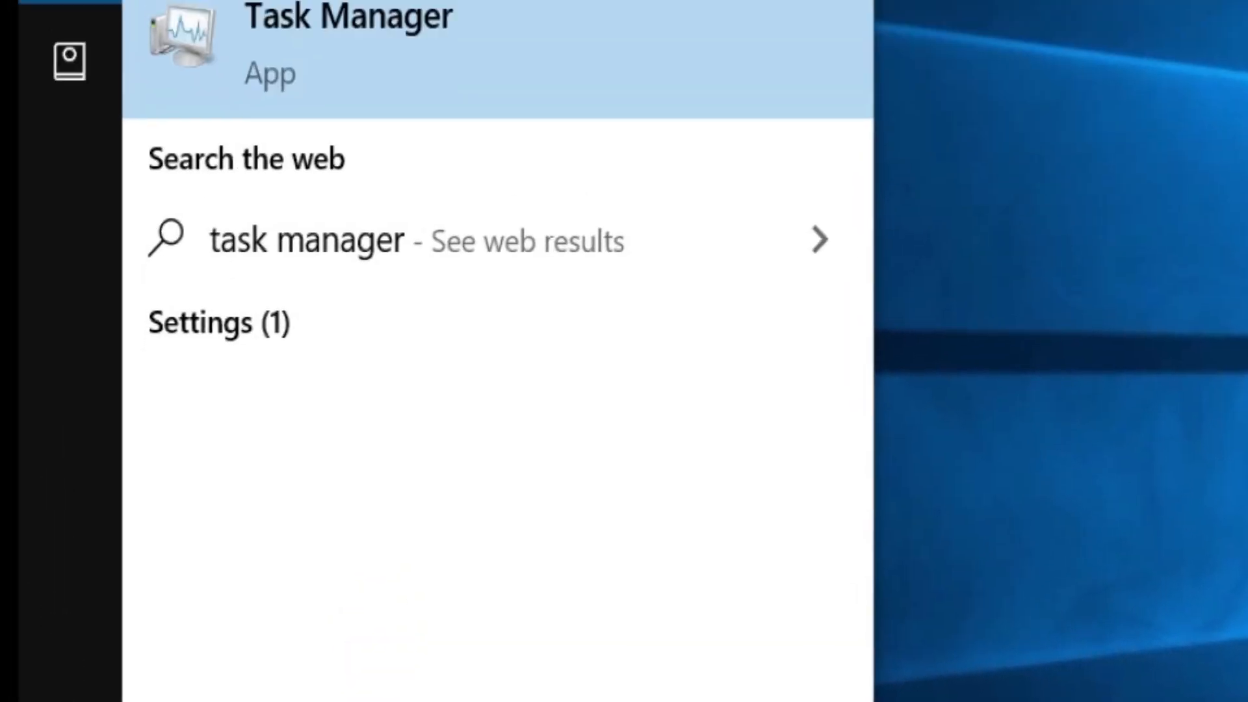
right_click(311, 19)
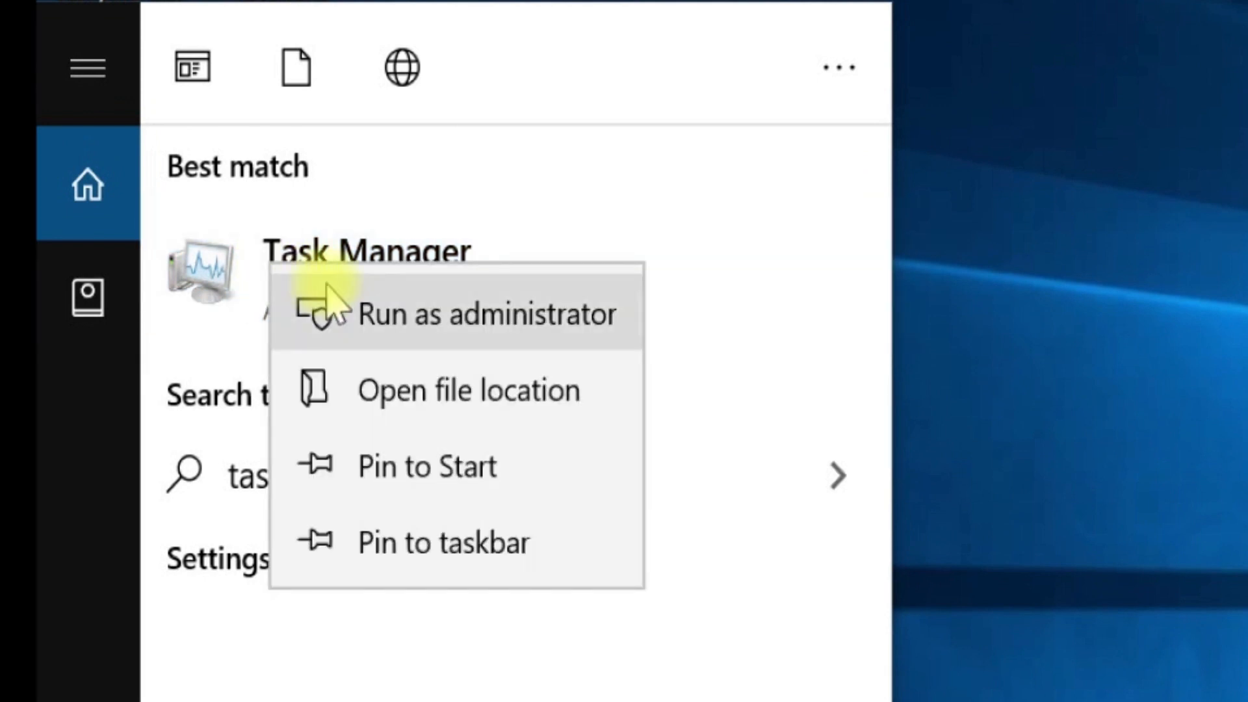
left_click(489, 314)
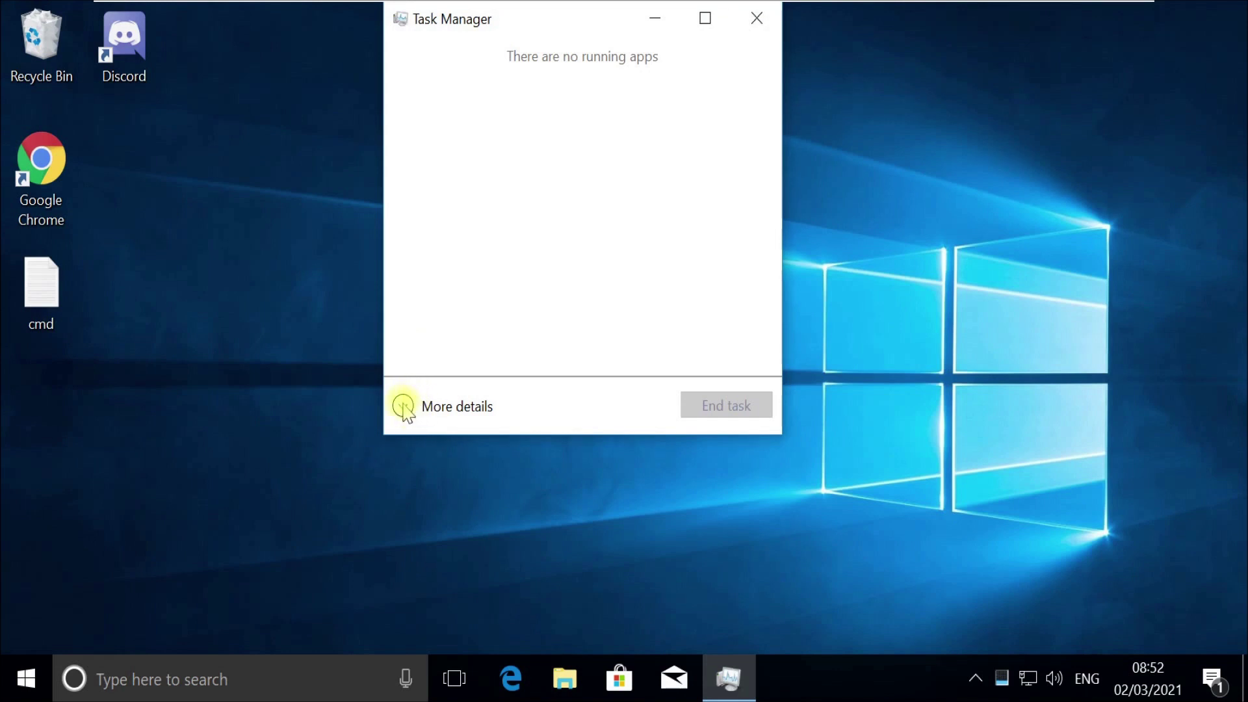
Start a Run new task in Task Manager and browse to cmd.exe in C:\Windows\System32.
left_click(406, 406)
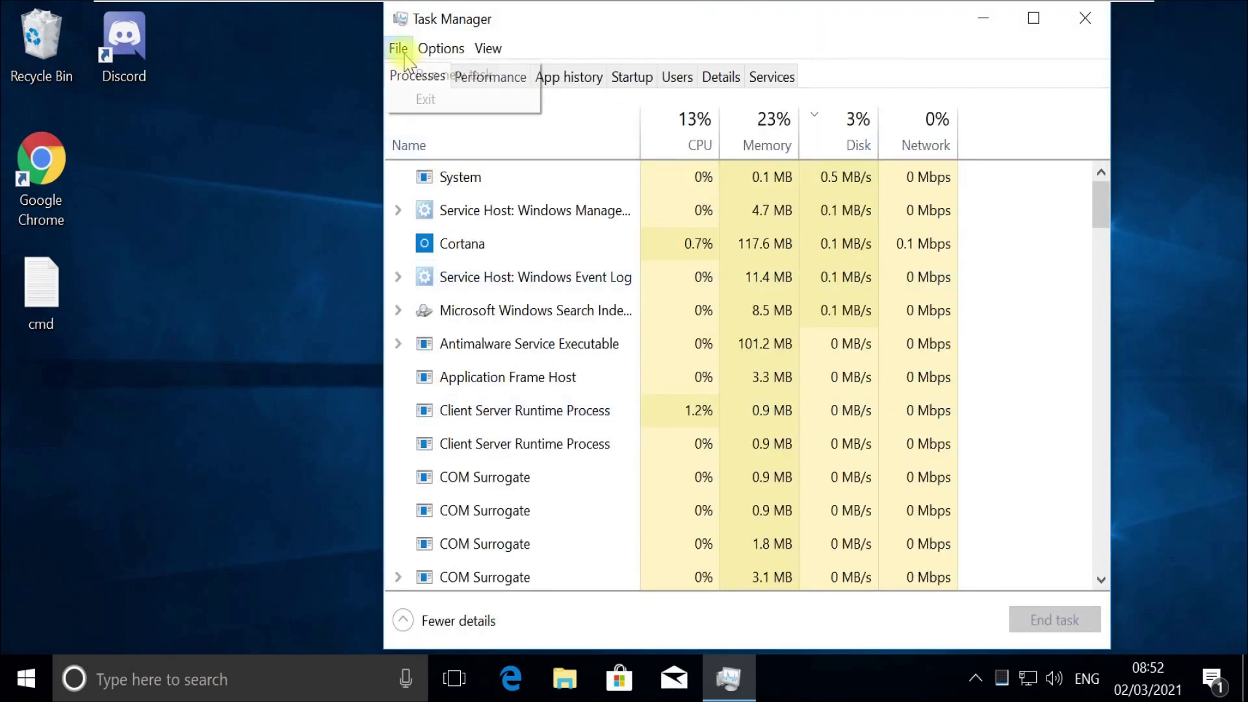
left_click(426, 76)
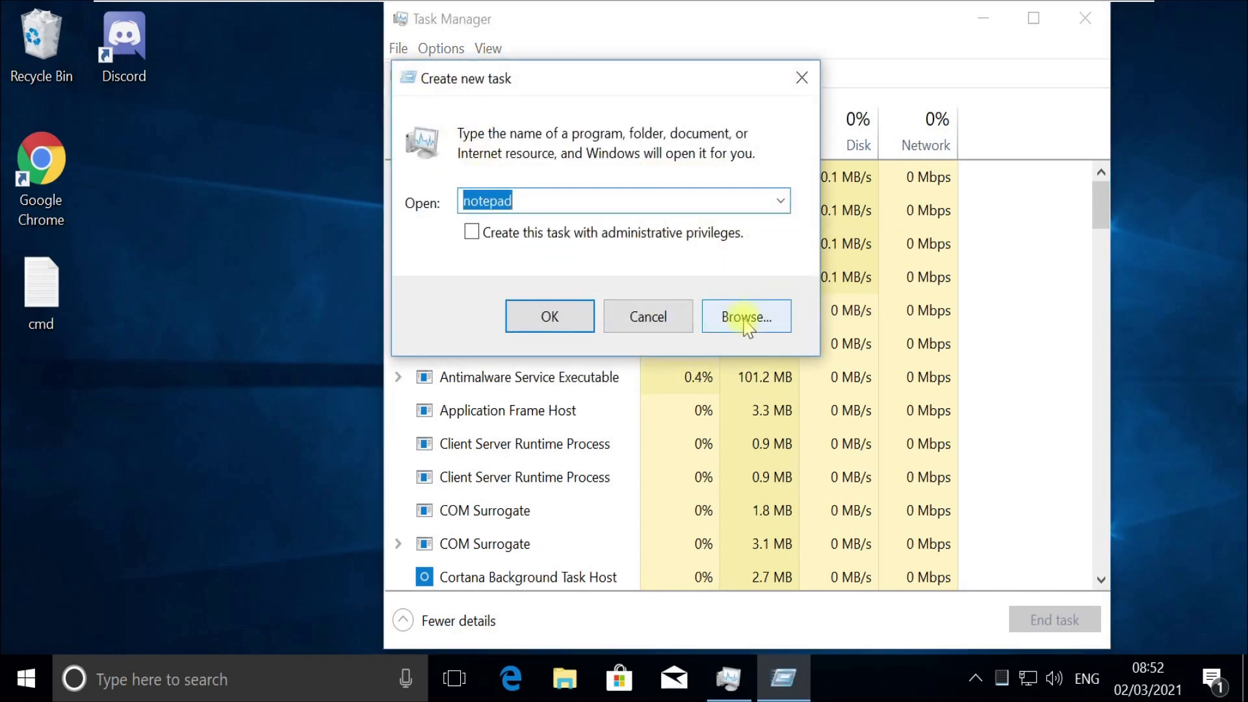
left_click(746, 316)
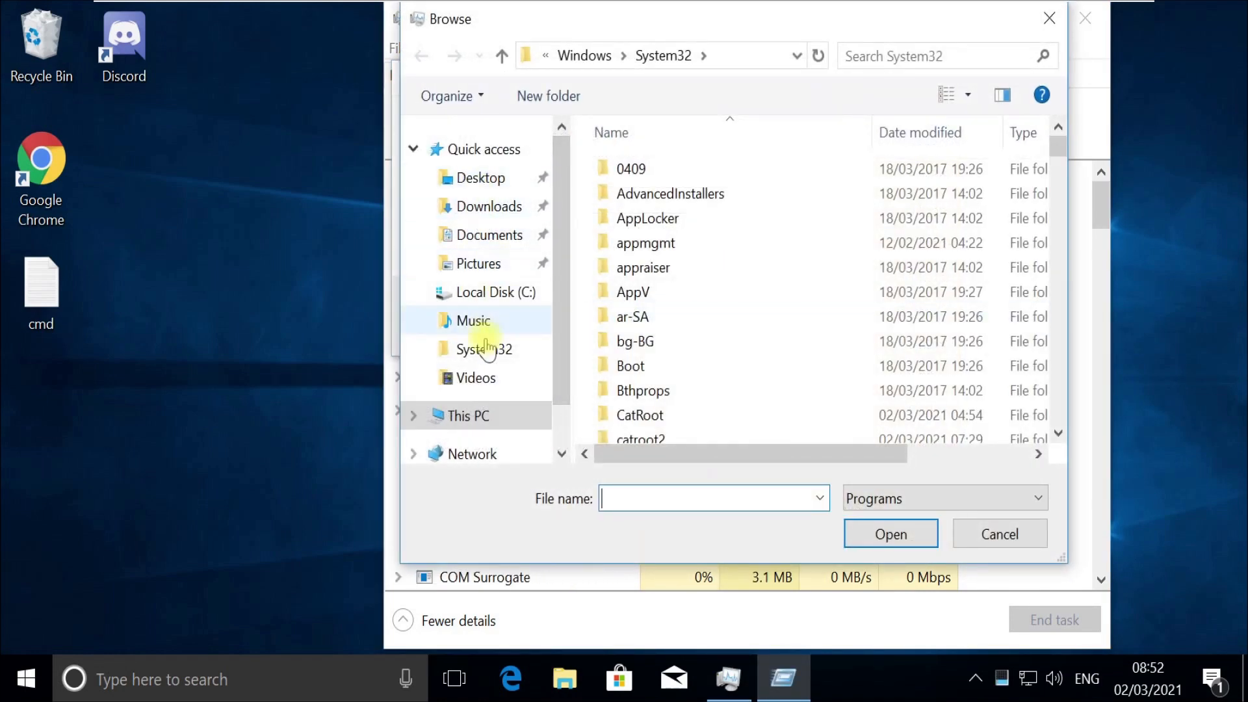
left_click(495, 291)
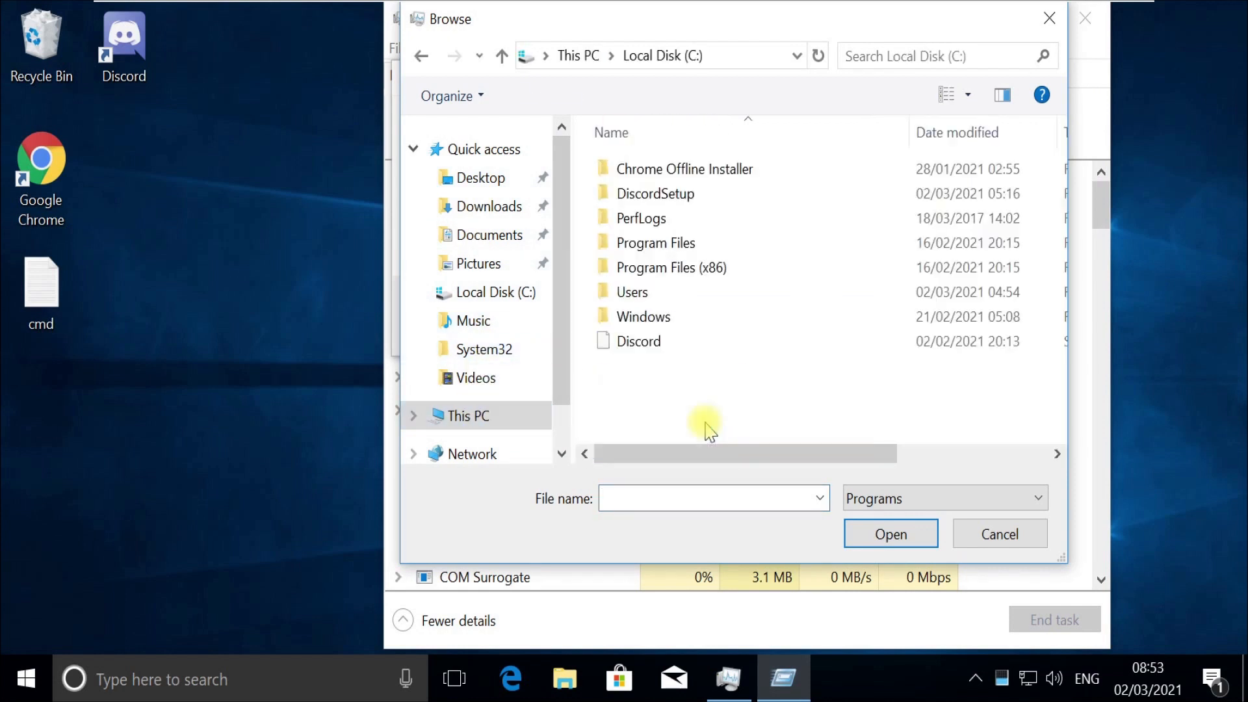
double_click(644, 316)
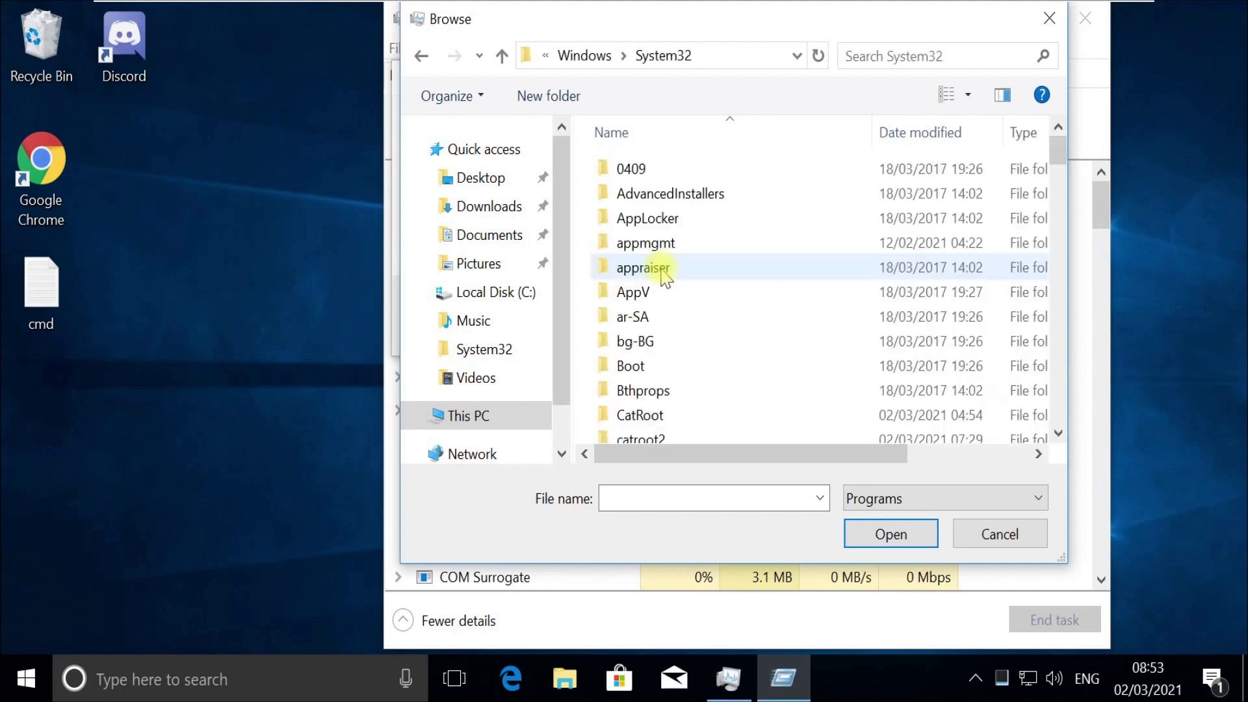
scroll("down", 3)
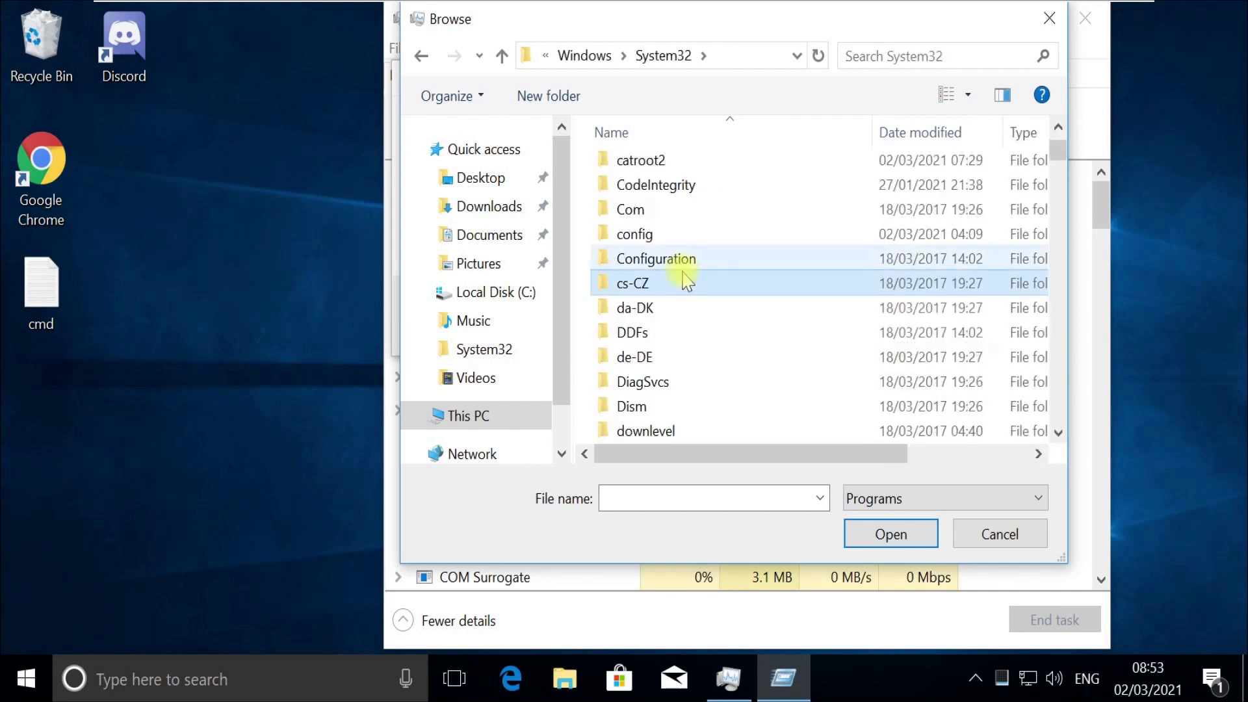
type("cmd")
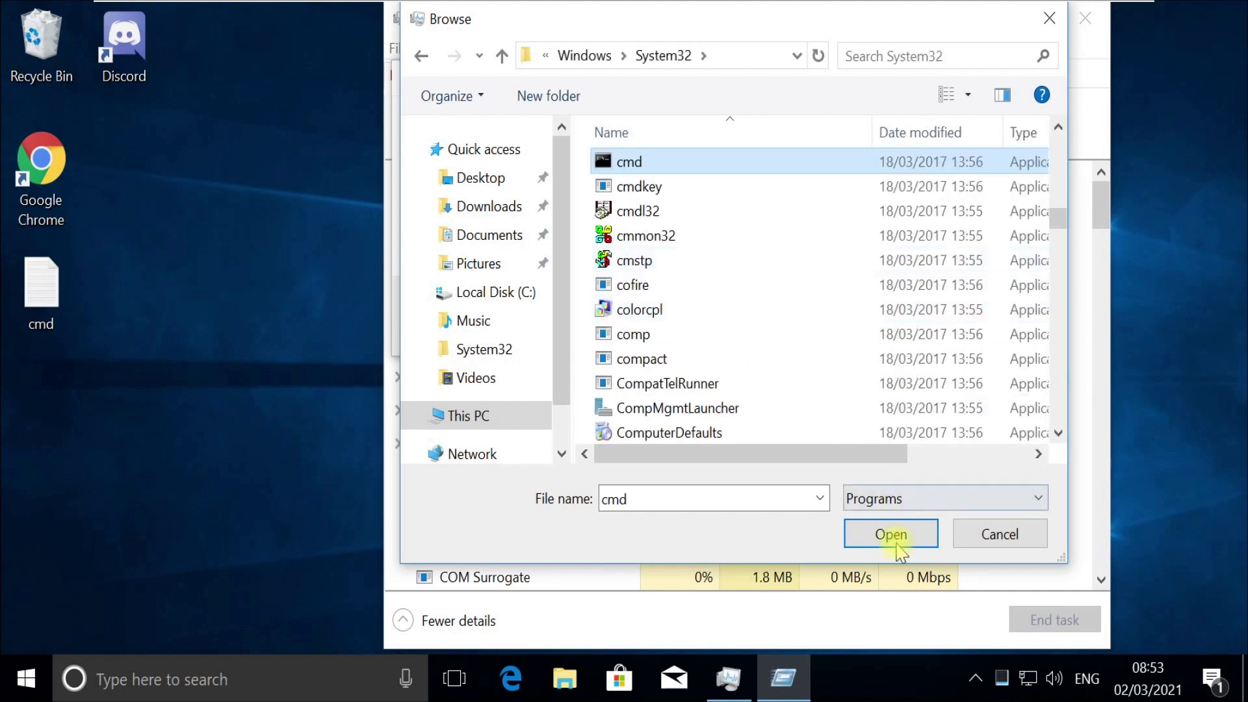
left_click(891, 533)
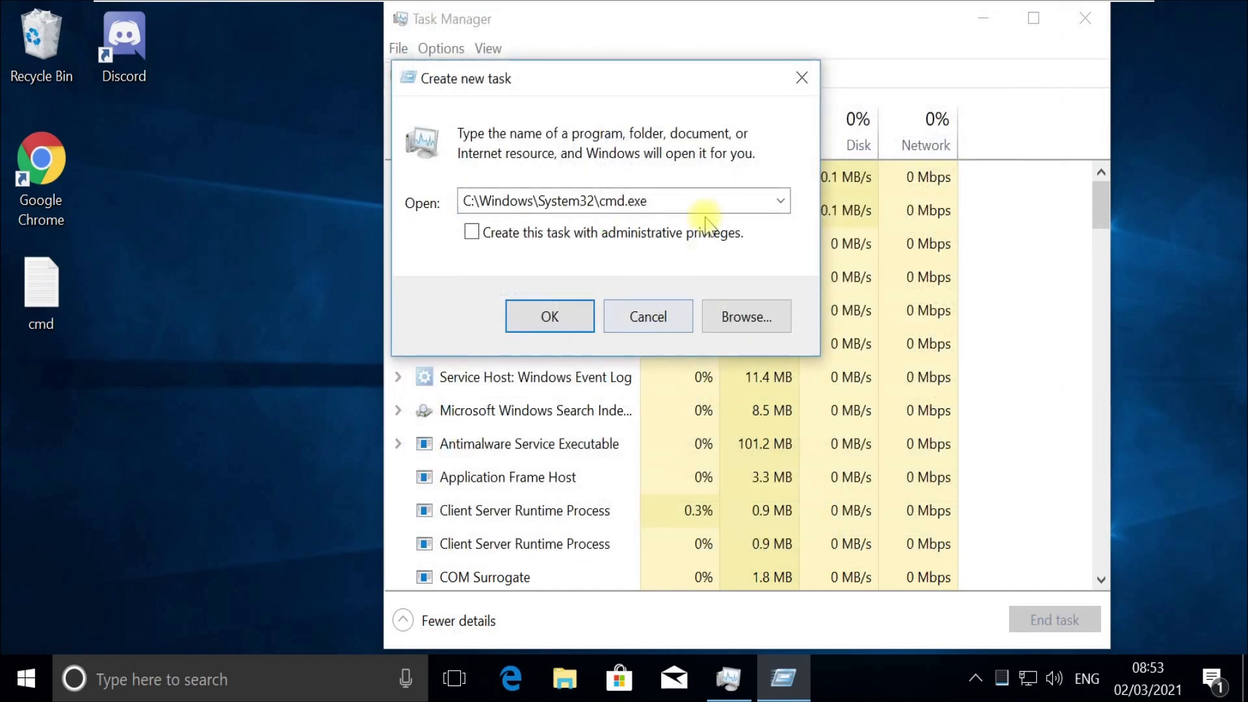
Append --update to the cmd.exe path and run it with administrative privileges.
left_click(692, 200)
type(" --update")
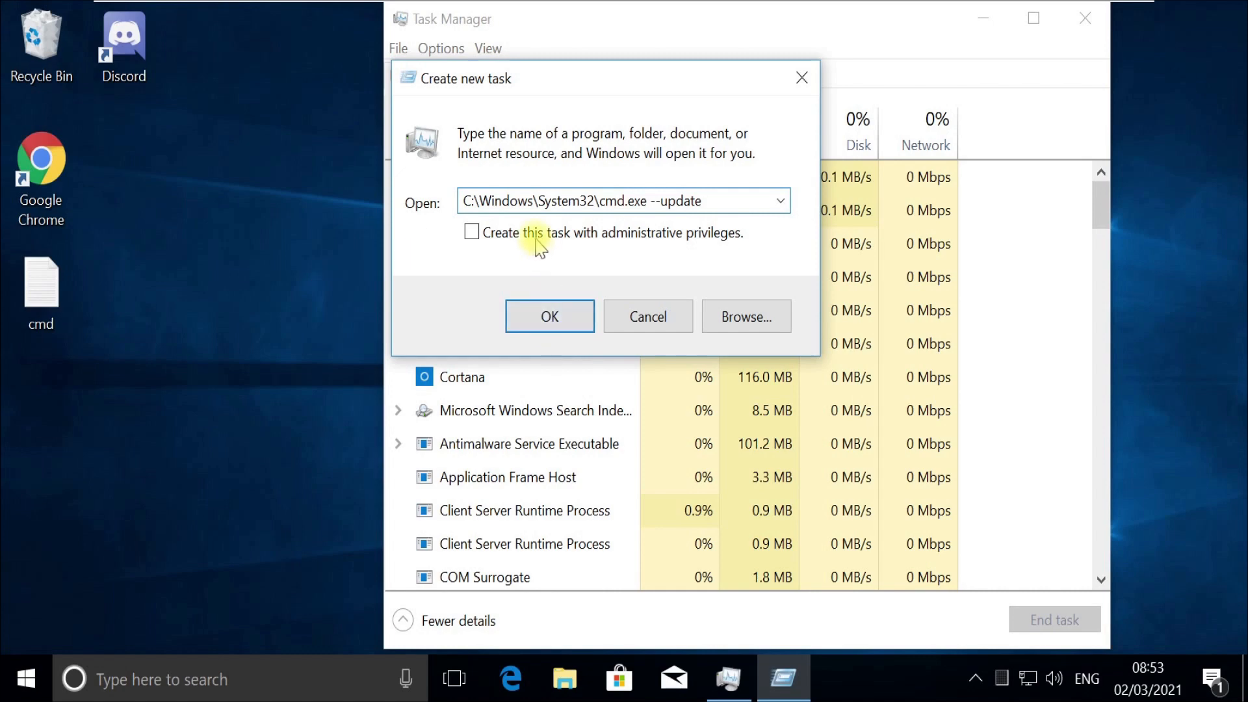
left_click(549, 316)
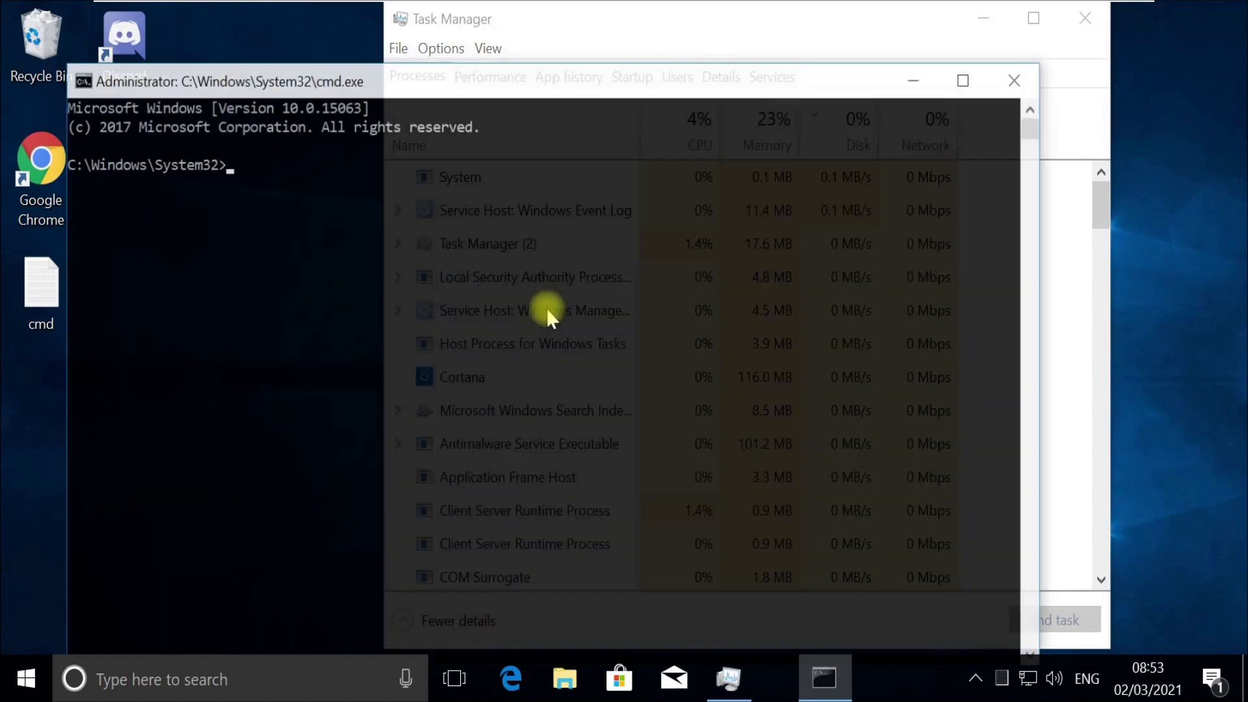
Run gpupdate /force to completion, then clear the screen with cls --refresh.
type("gpupdate")
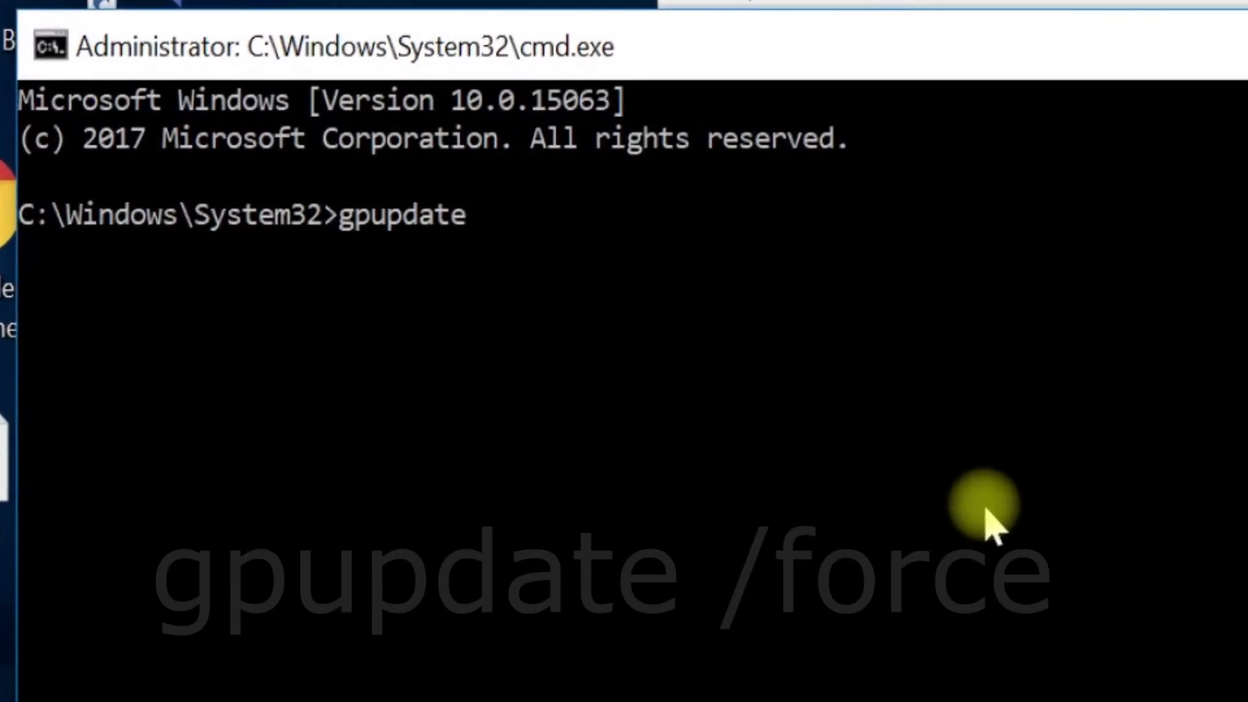
type("/fo")
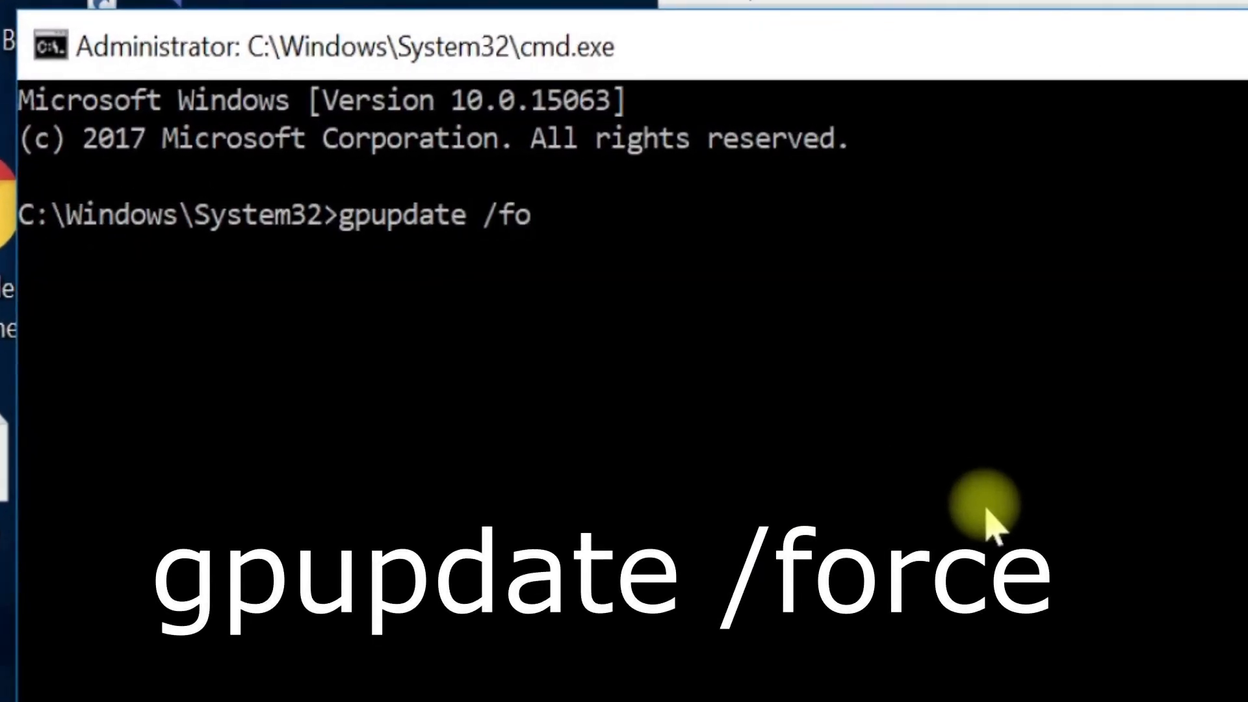
type("rce")
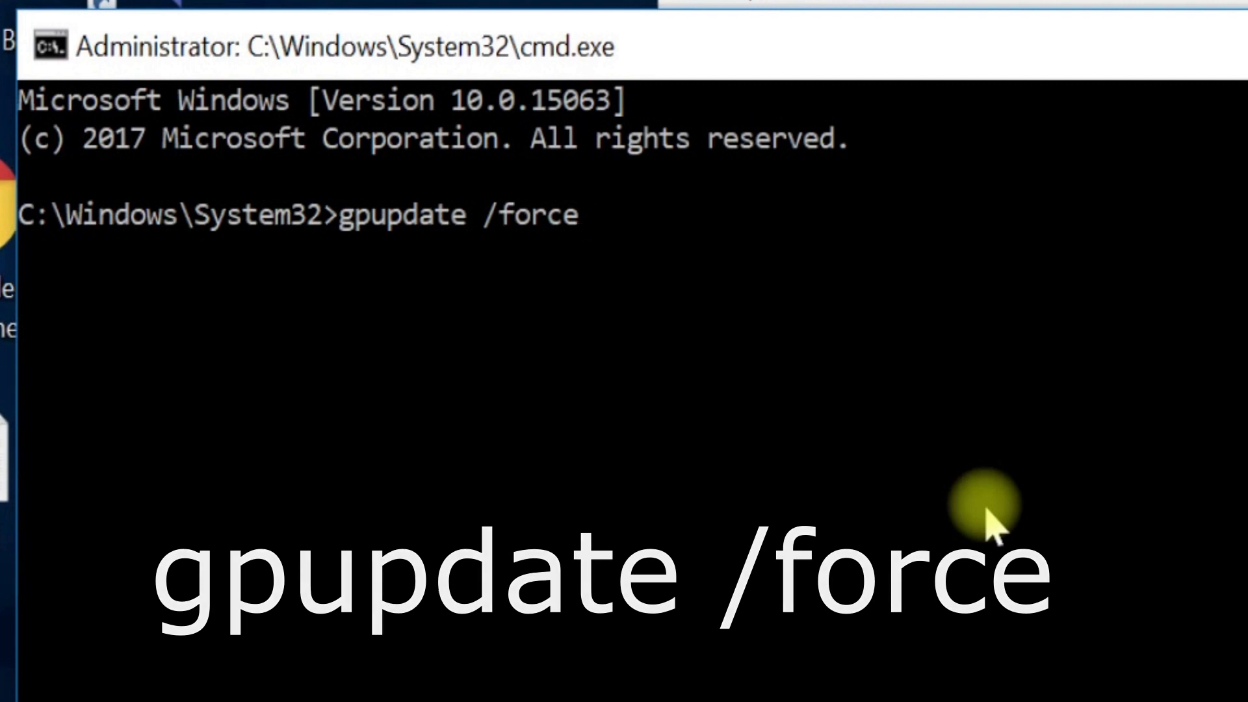
key("Enter")
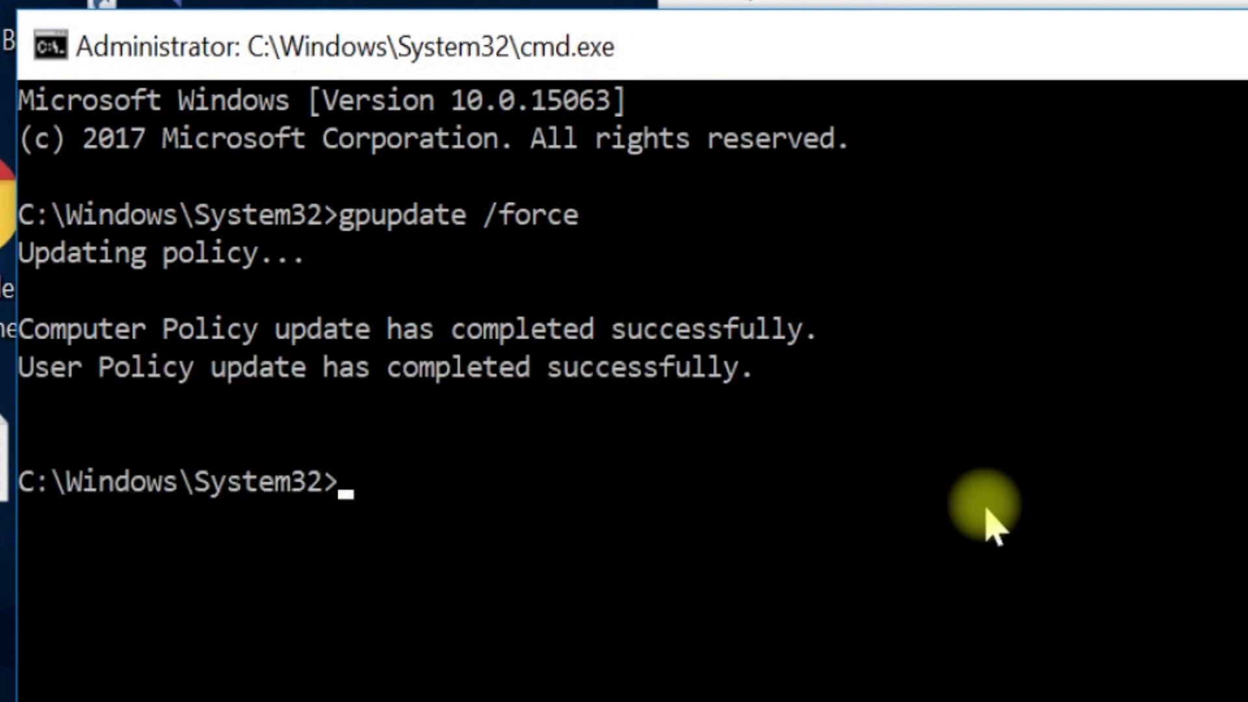
type("cls")
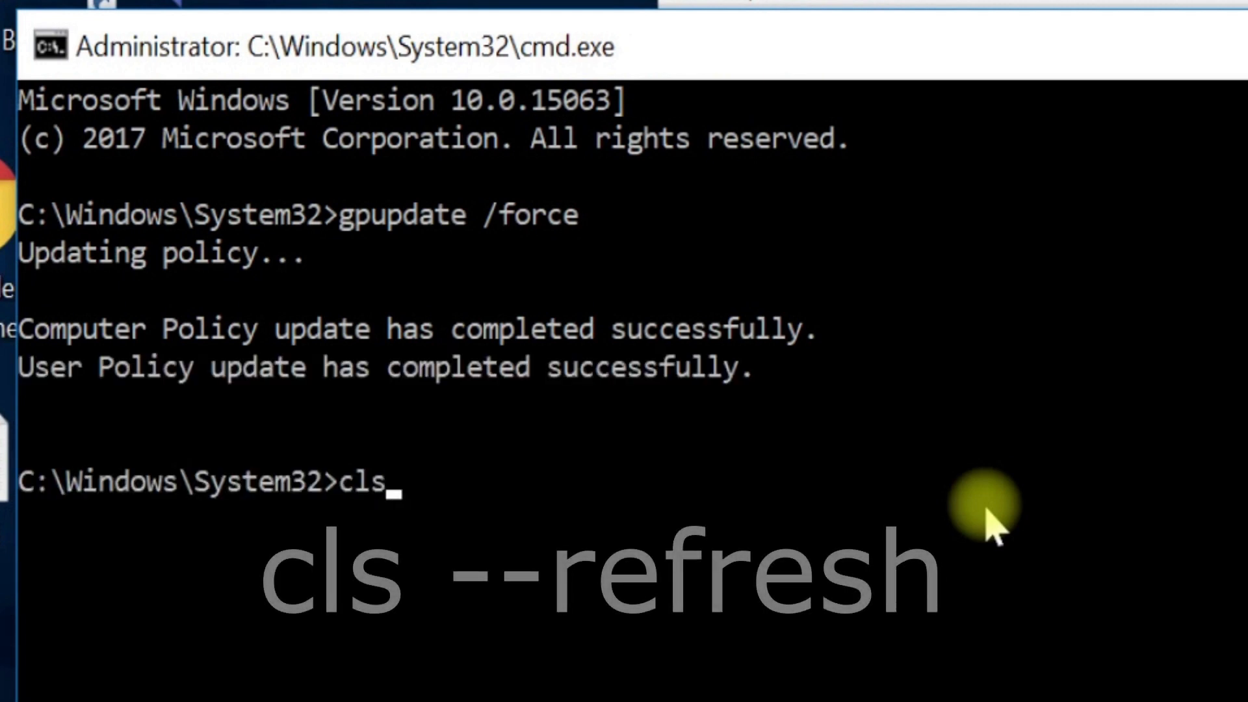
type("--refresh")
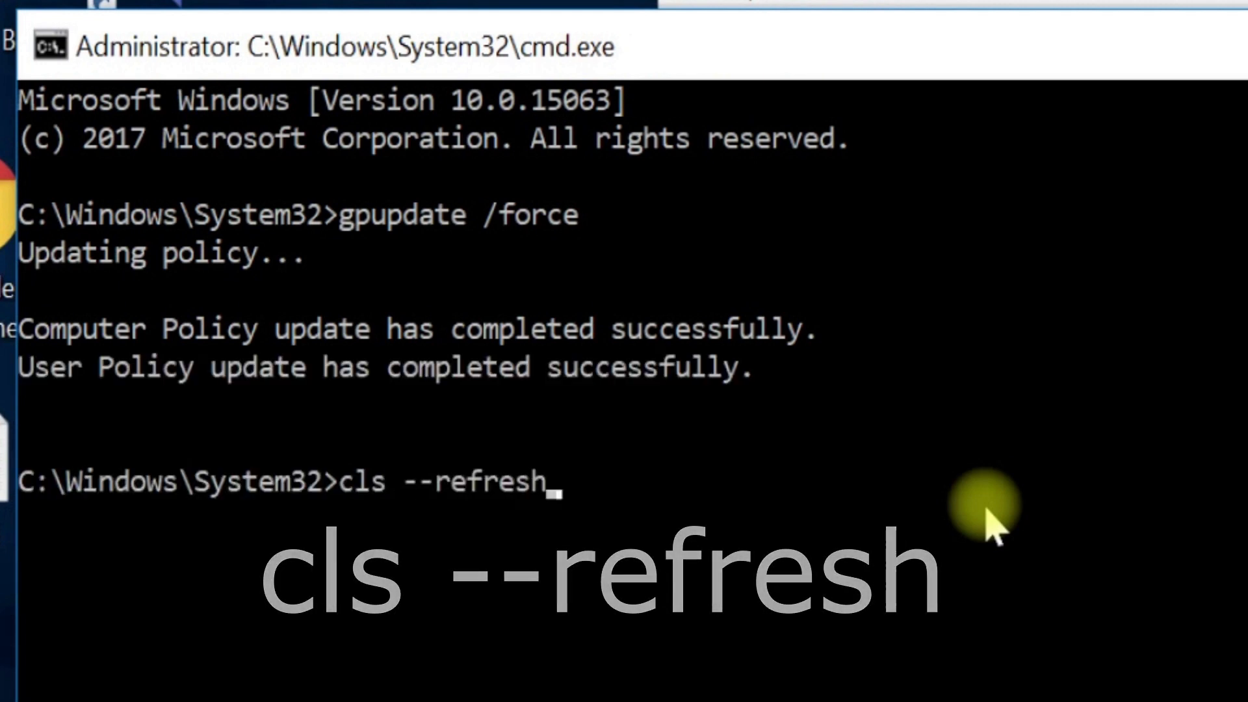
key("Enter")
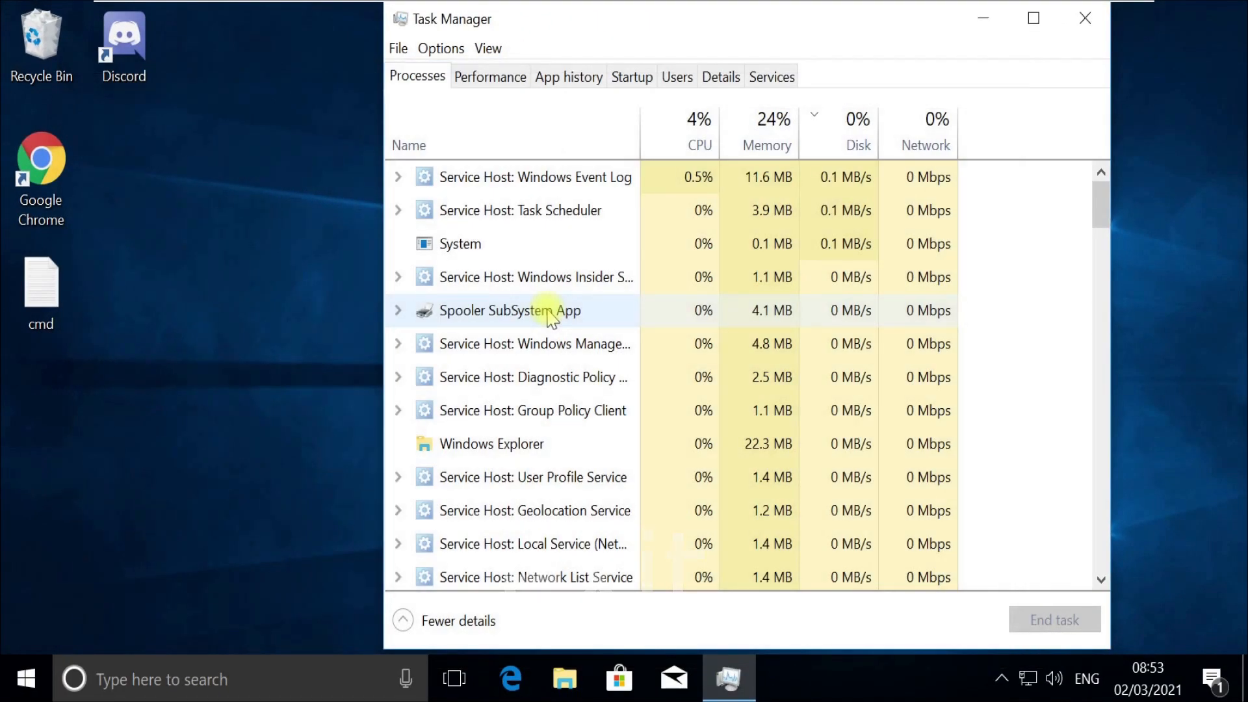
Reach the Ethernet adapter's IPv4 properties through Control Panel's Network and Sharing Center.
left_click(1084, 19)
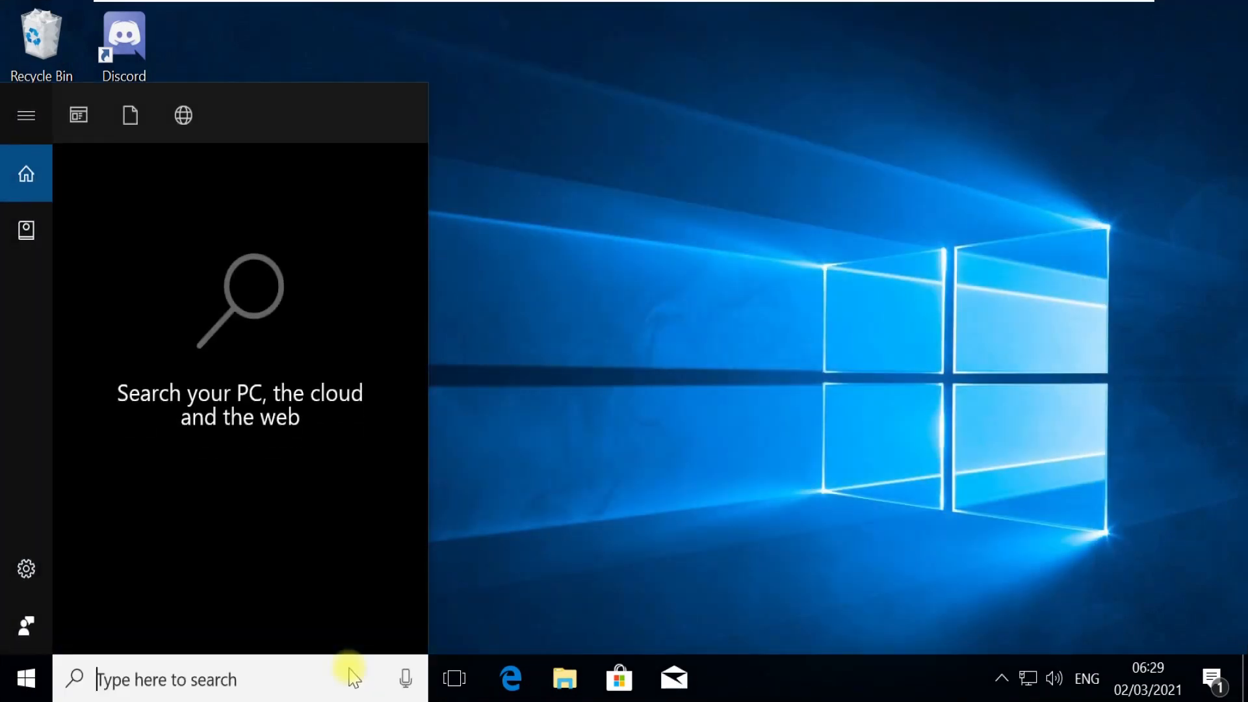
type("control panel")
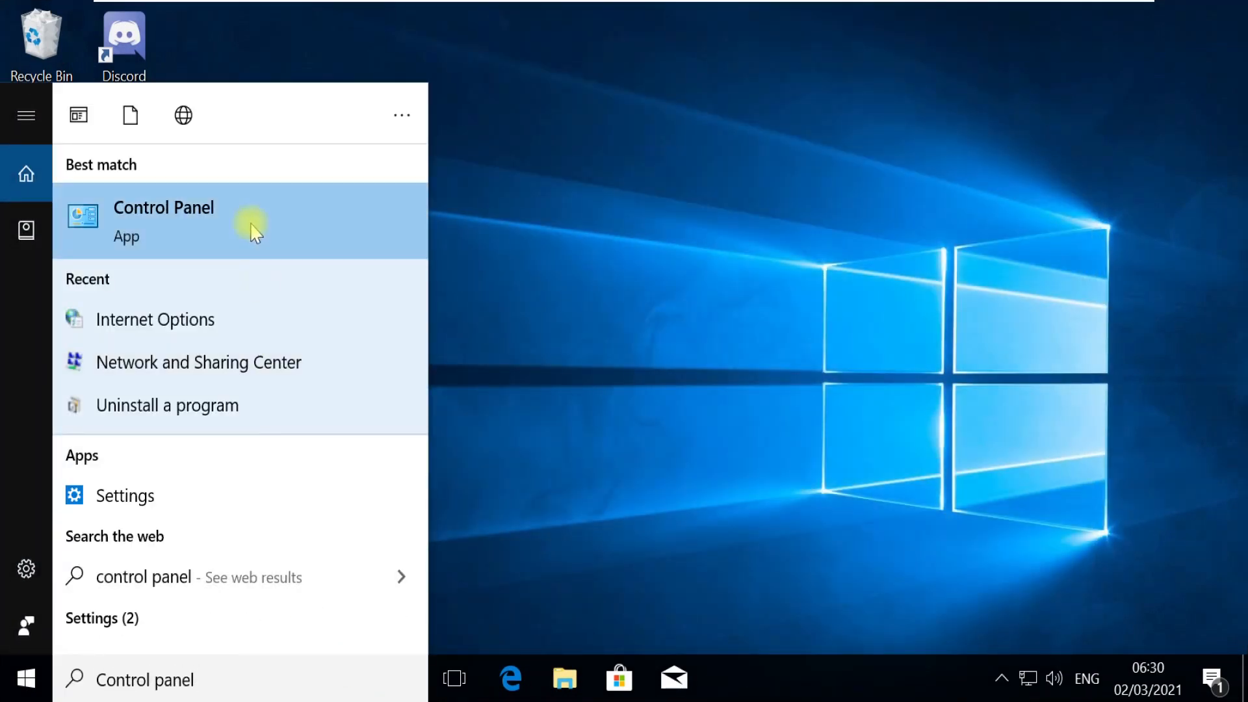
left_click(164, 221)
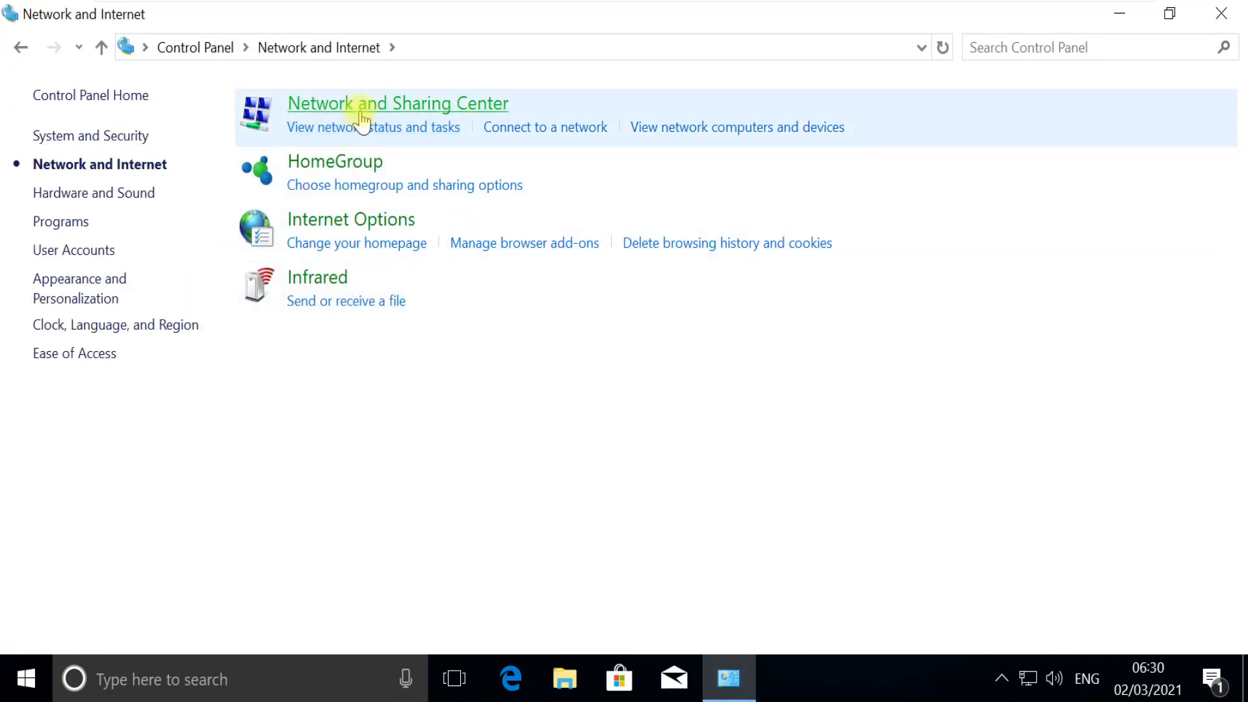
left_click(397, 104)
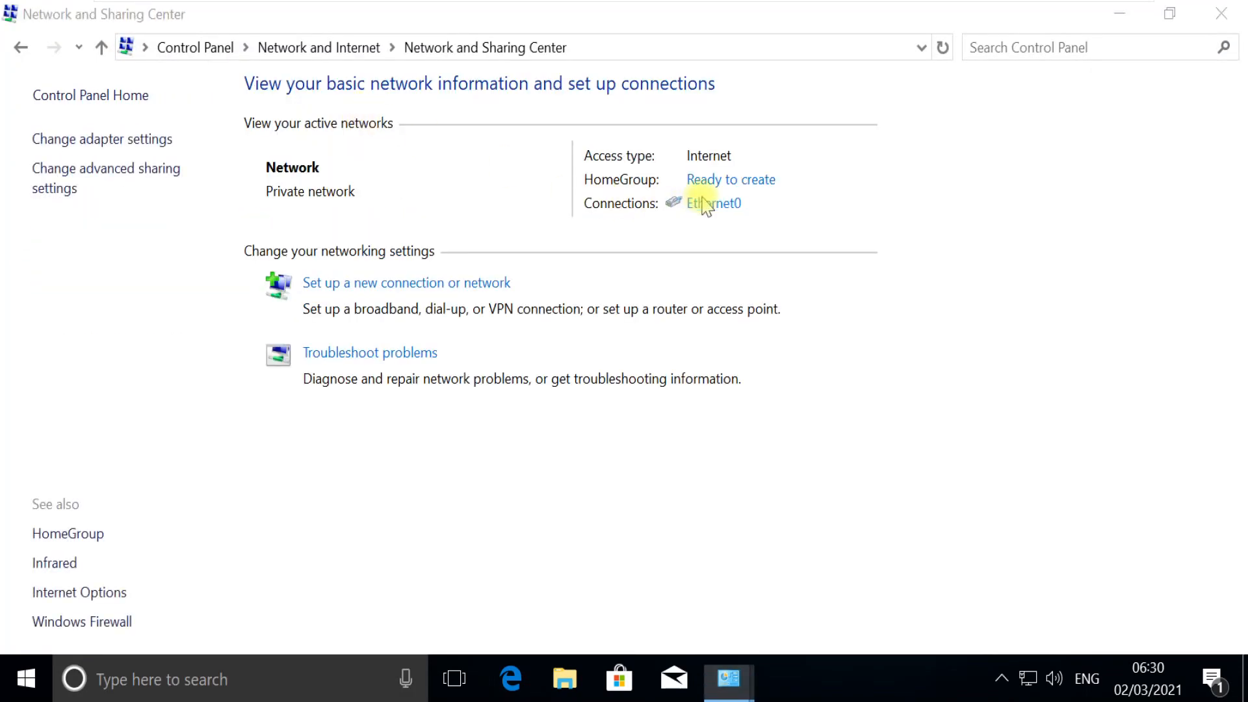
left_click(713, 202)
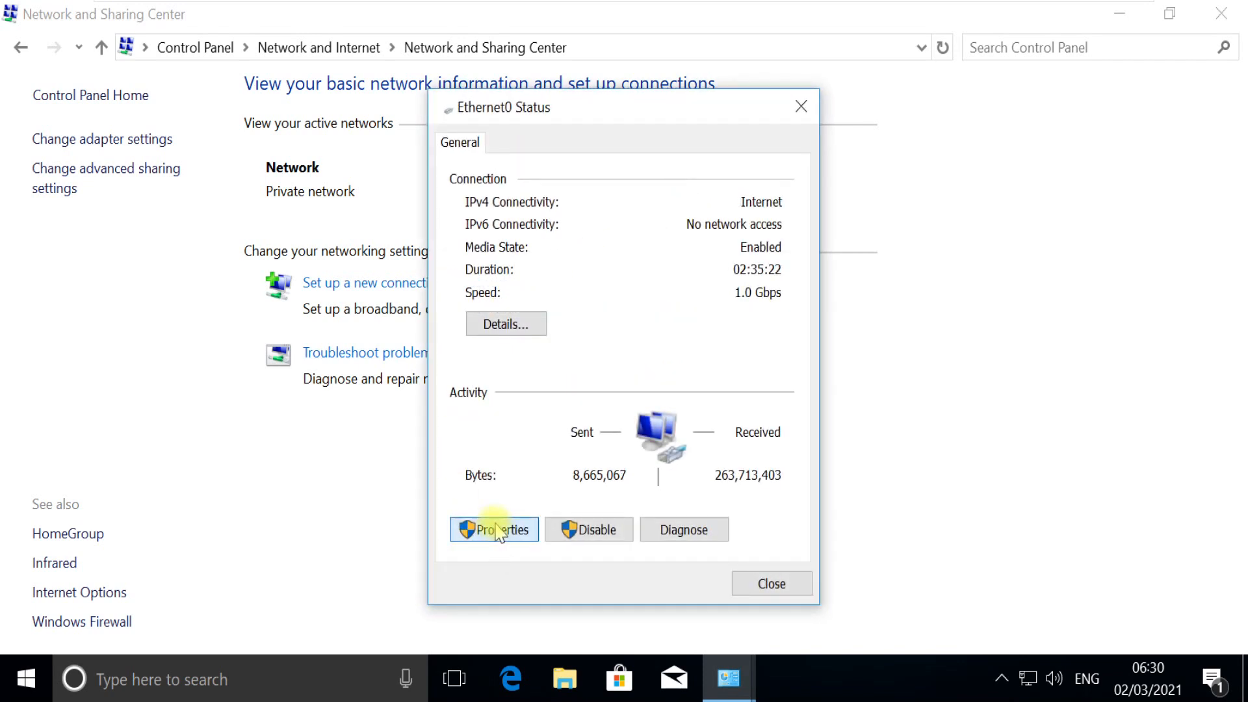
left_click(494, 530)
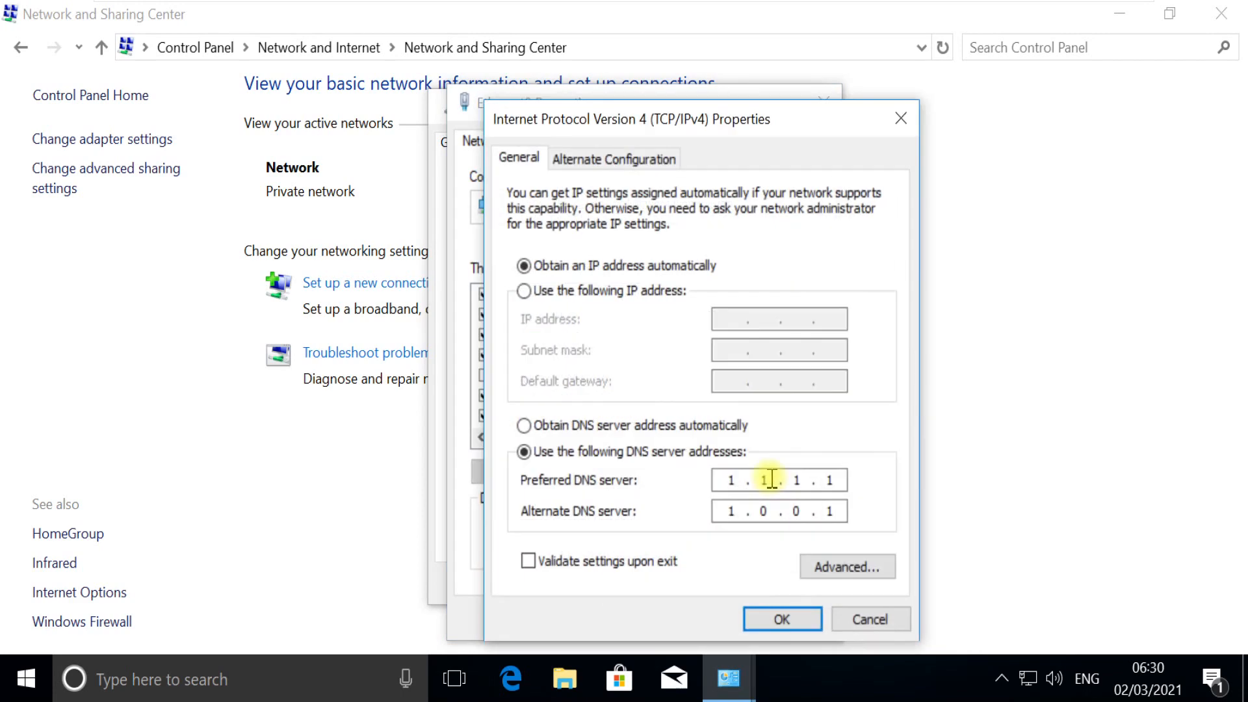
Replace the DNS servers with 8.8.8.8 and 8.8.4.4 and apply the change.
left_click(522, 425)
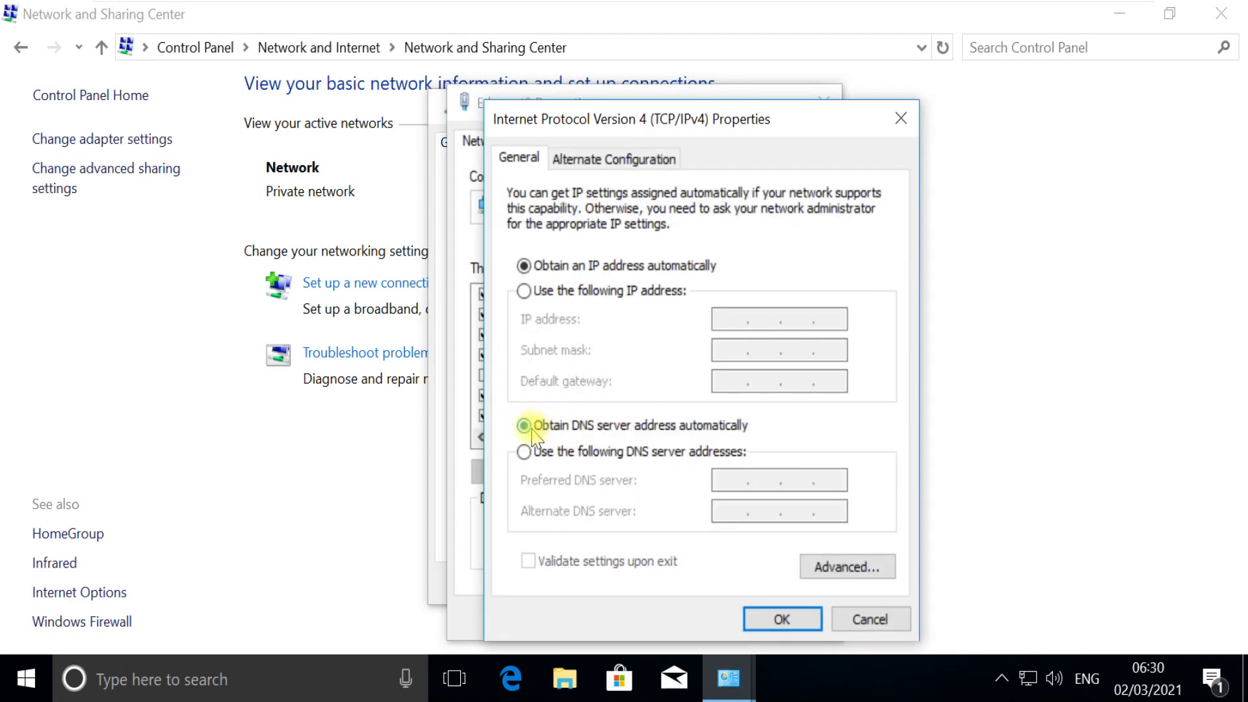
left_click(524, 452)
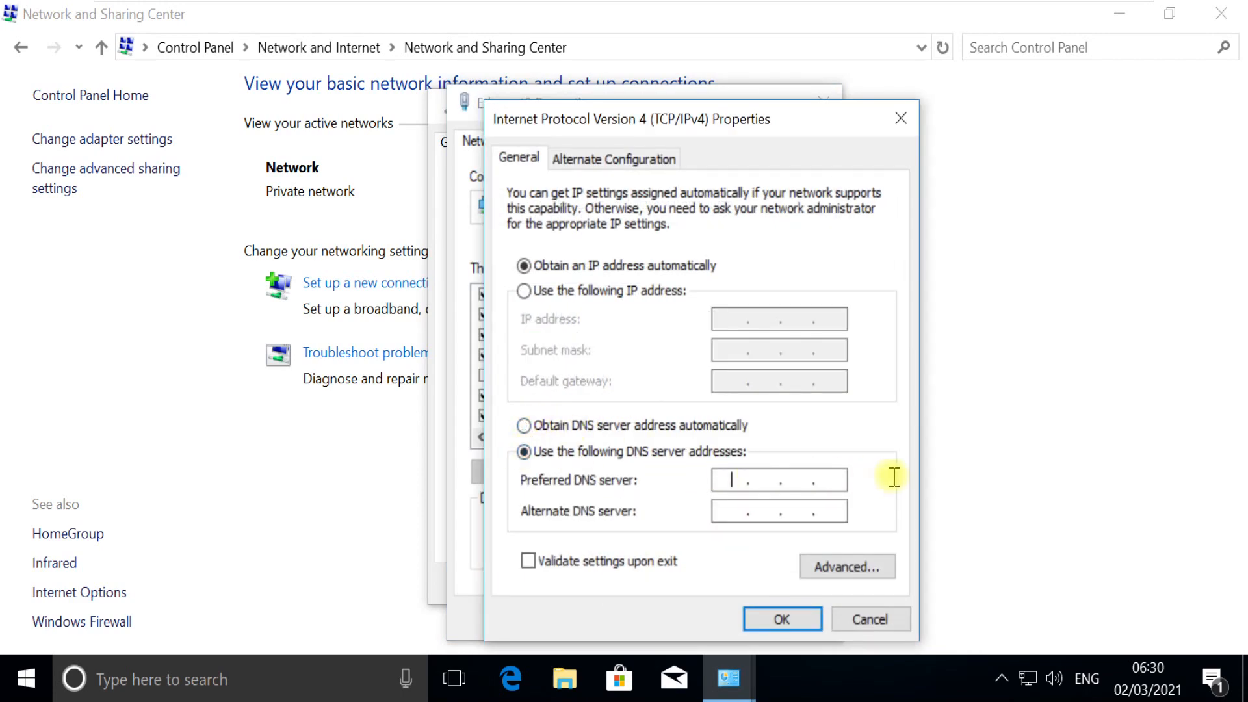
type("8.8.8.8")
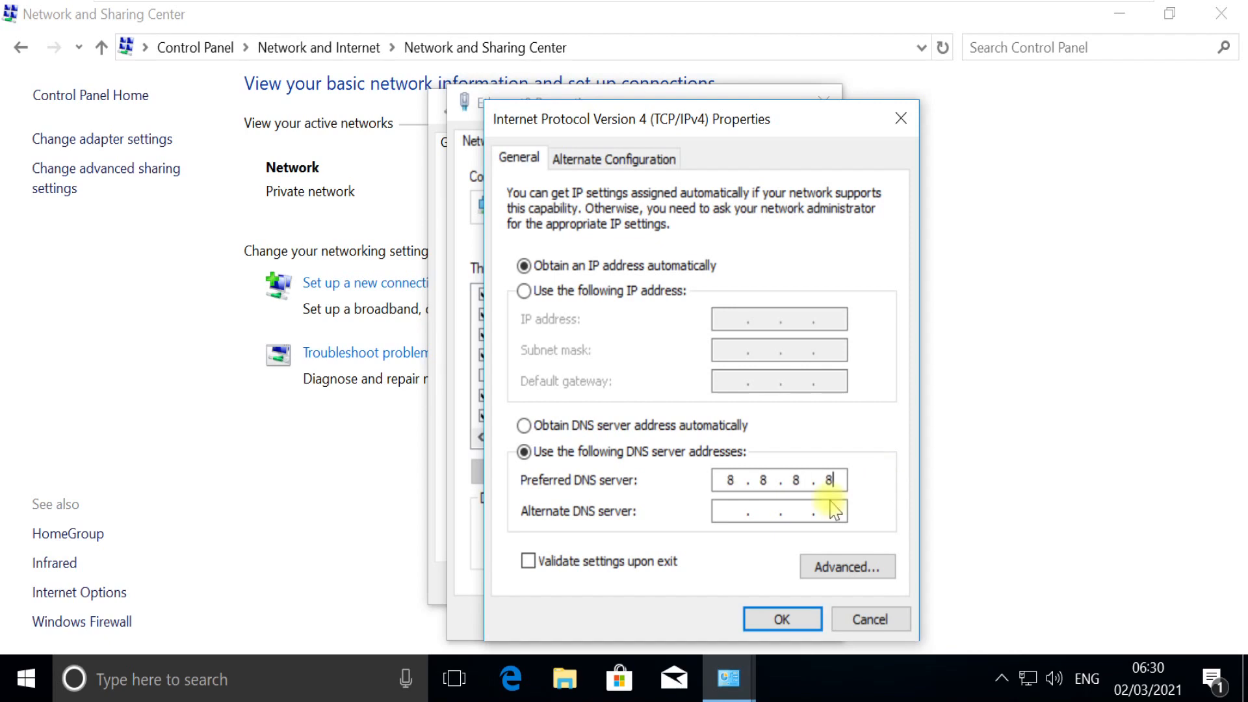
type("8.8.4.4")
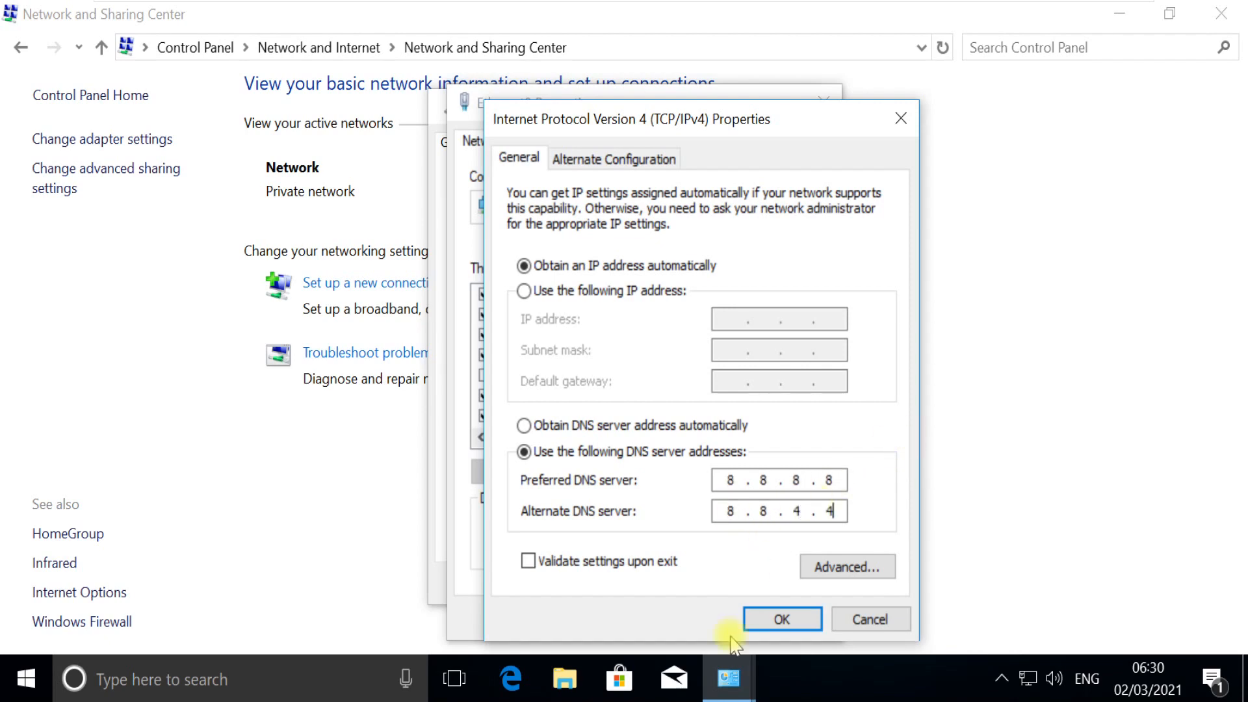
left_click(781, 618)
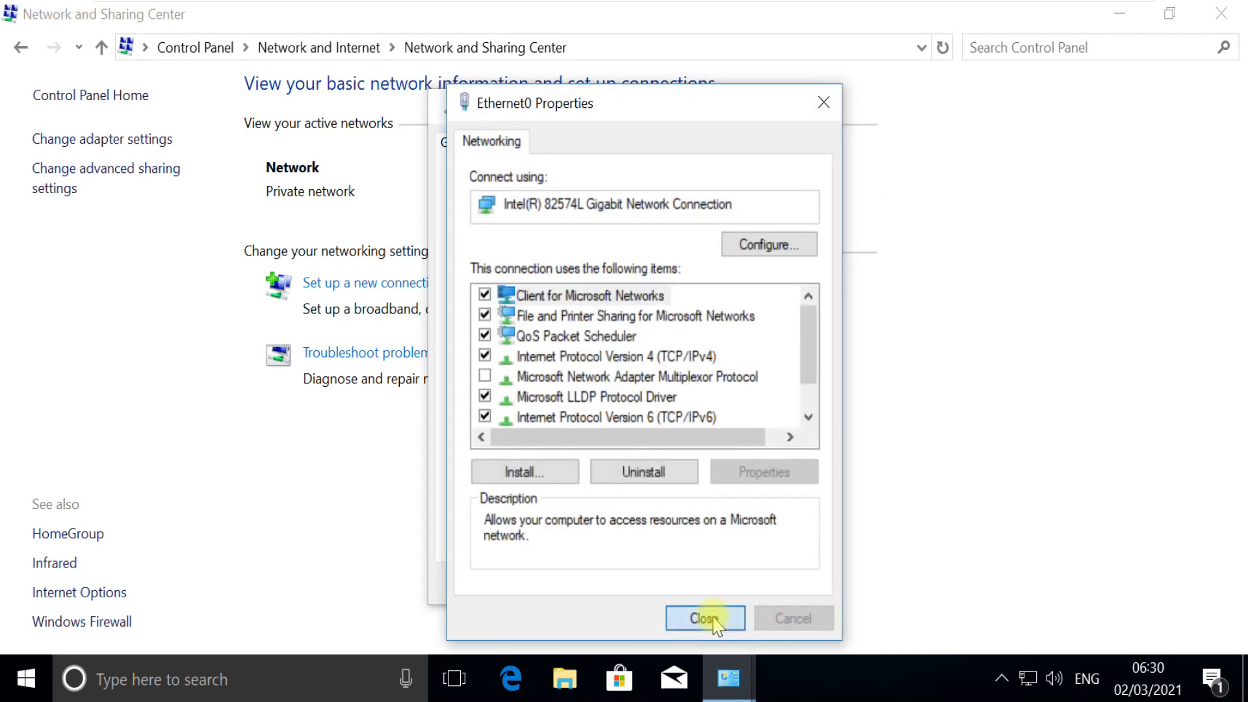
left_click(704, 618)
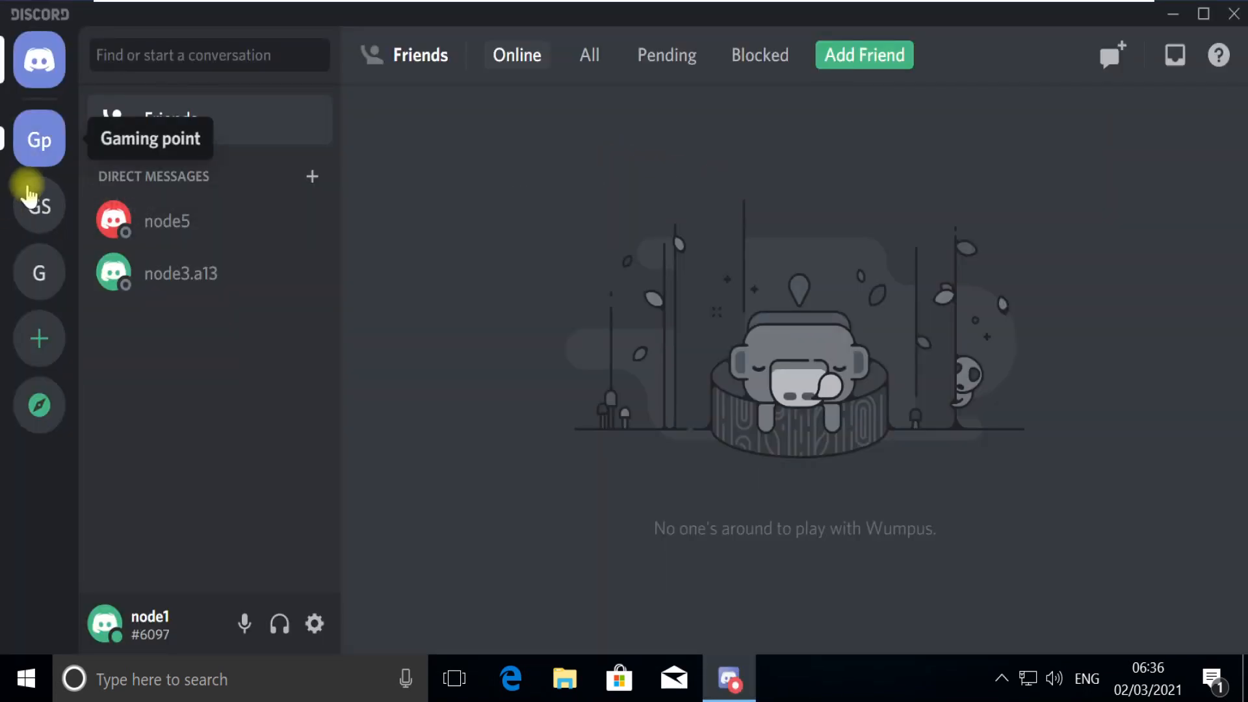
Confirm India as the GS server's voice region in Server Settings and return to the friends page.
right_click(39, 138)
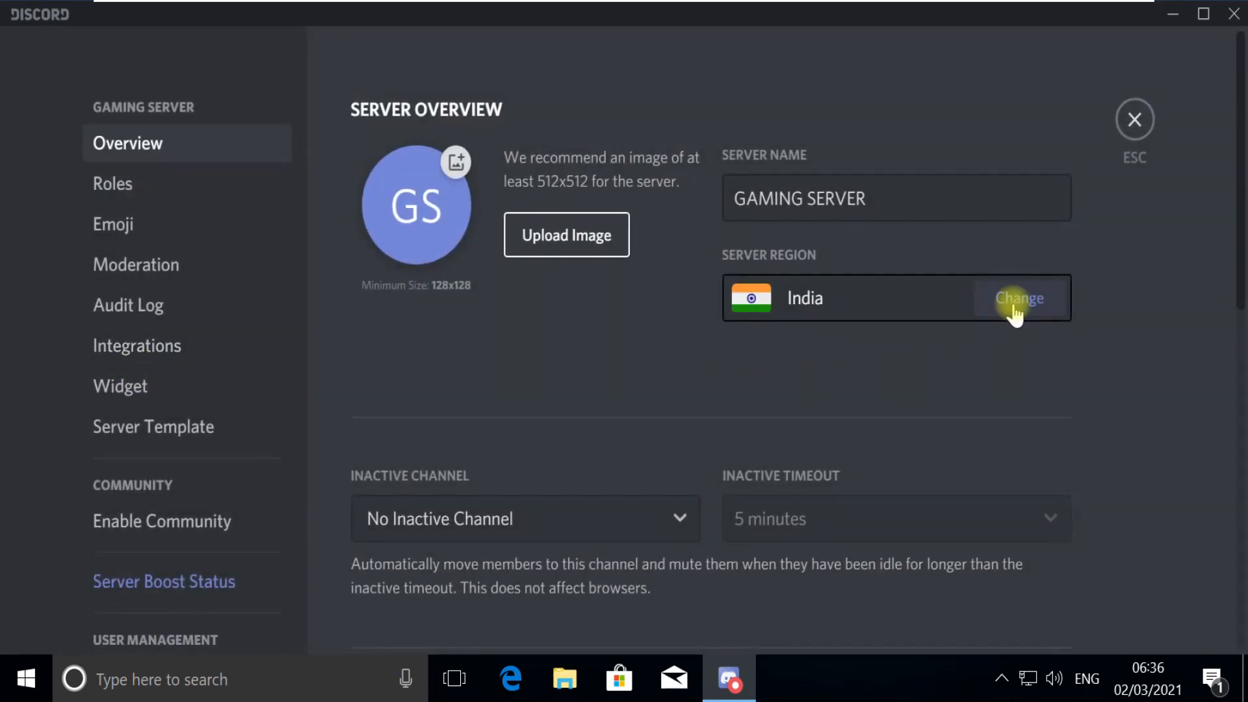
left_click(1019, 299)
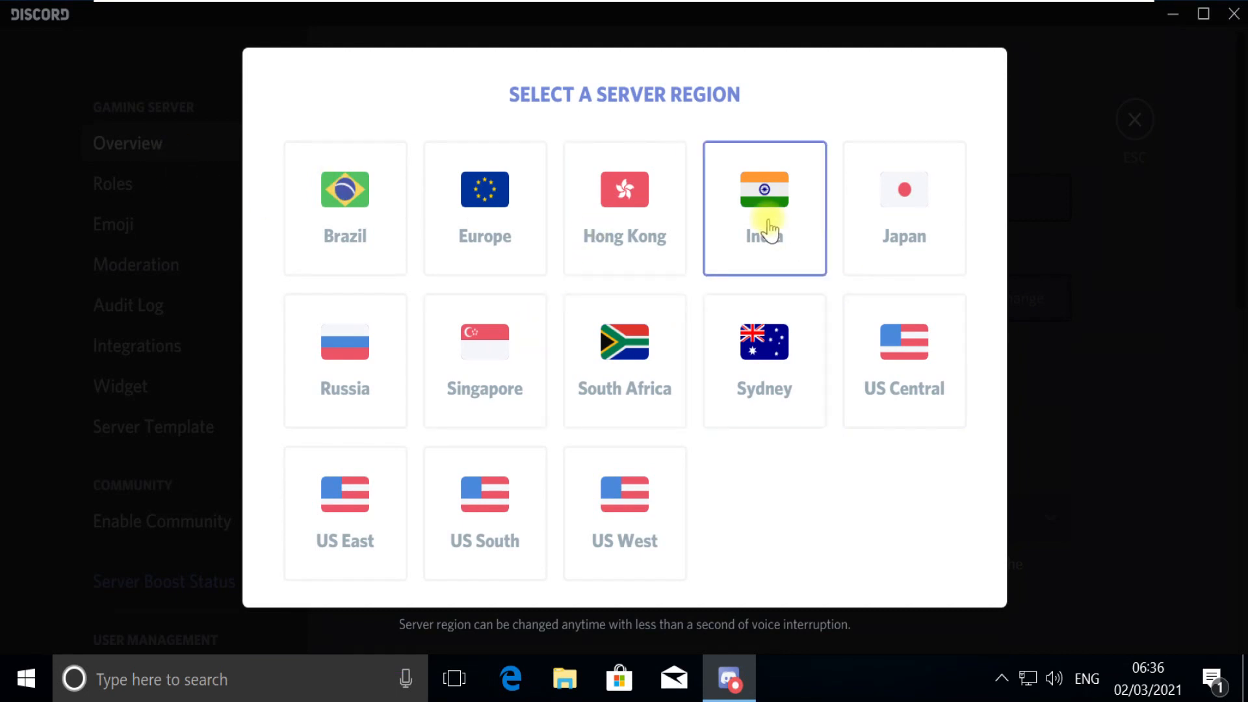
left_click(764, 208)
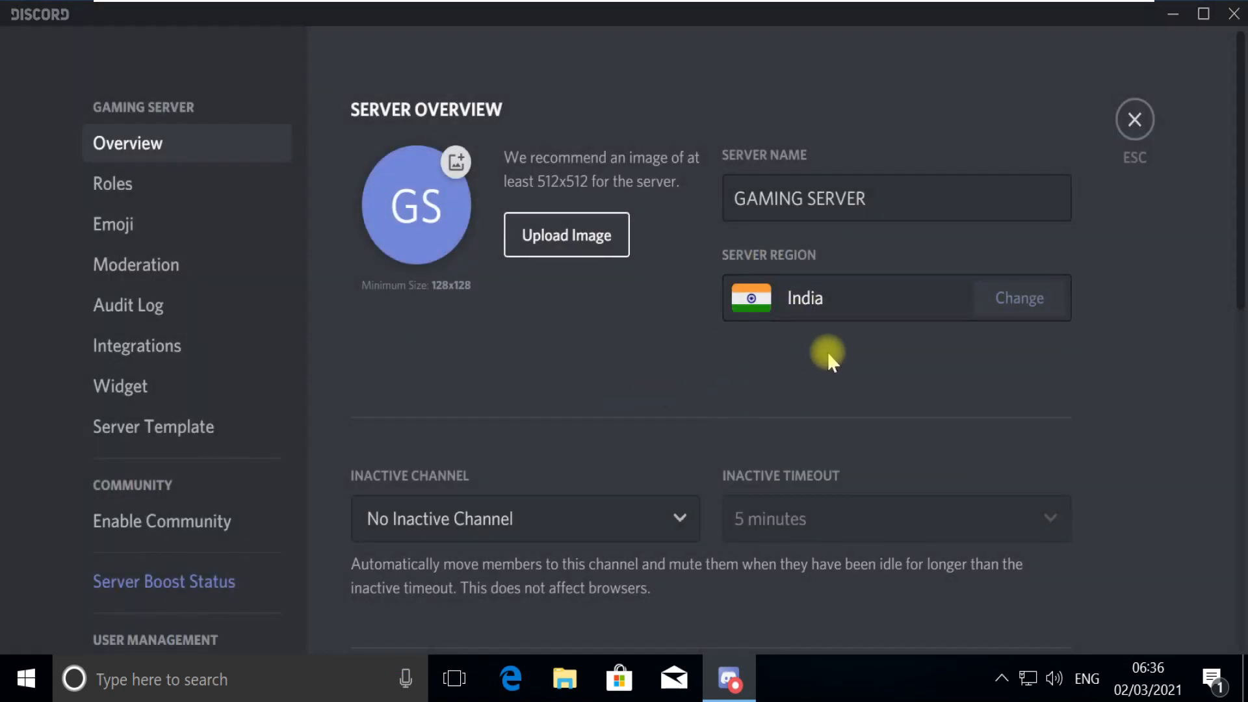
mouse_move(1137, 122)
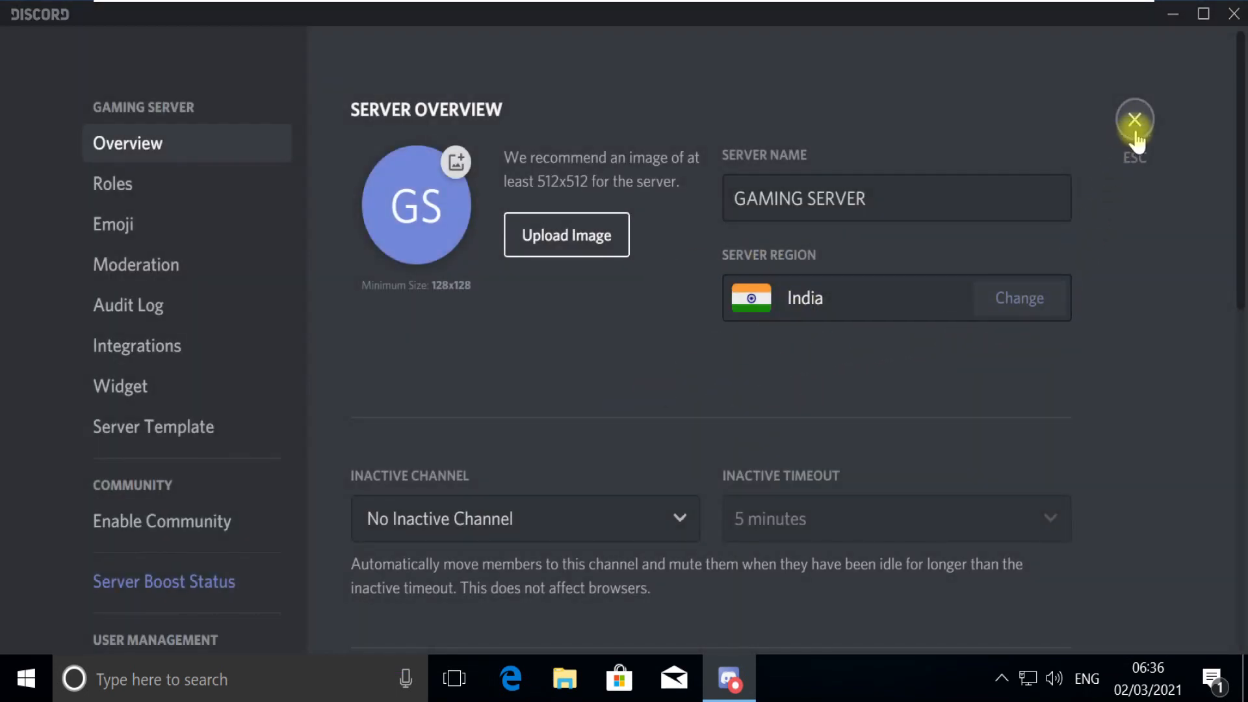
left_click(1136, 119)
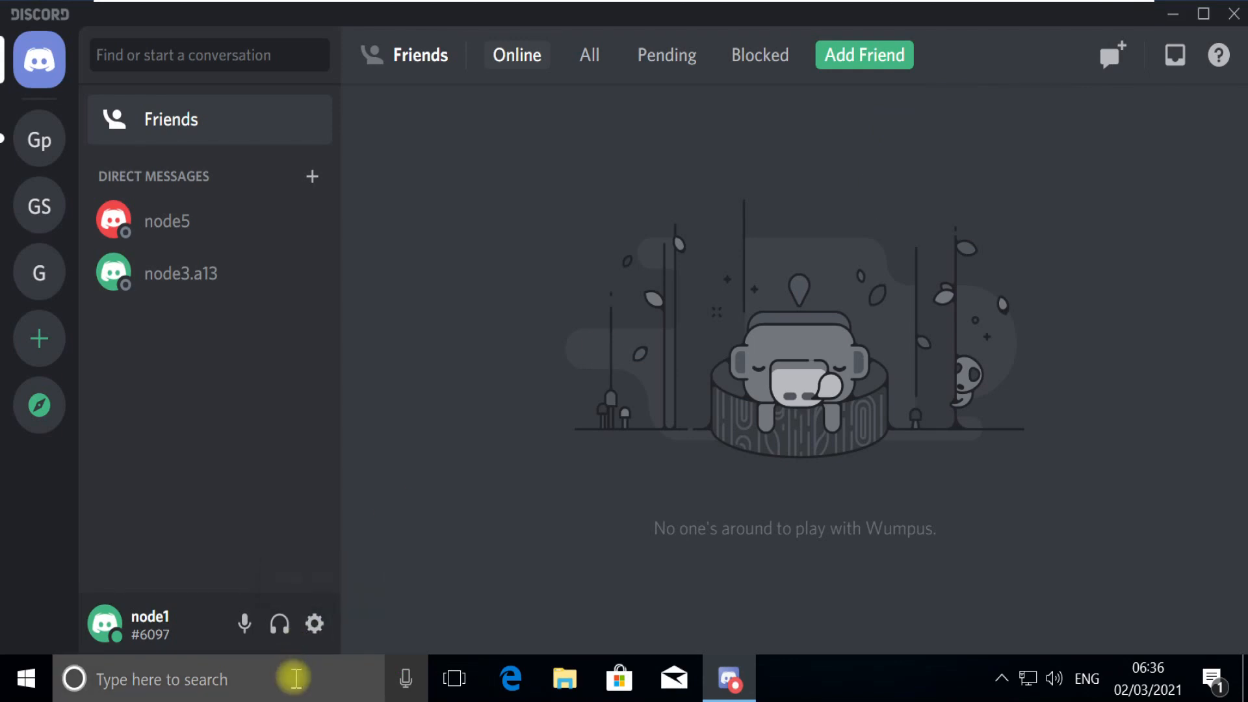
Search for Cmd from the taskbar and run Command Prompt as administrator.
left_click(166, 678)
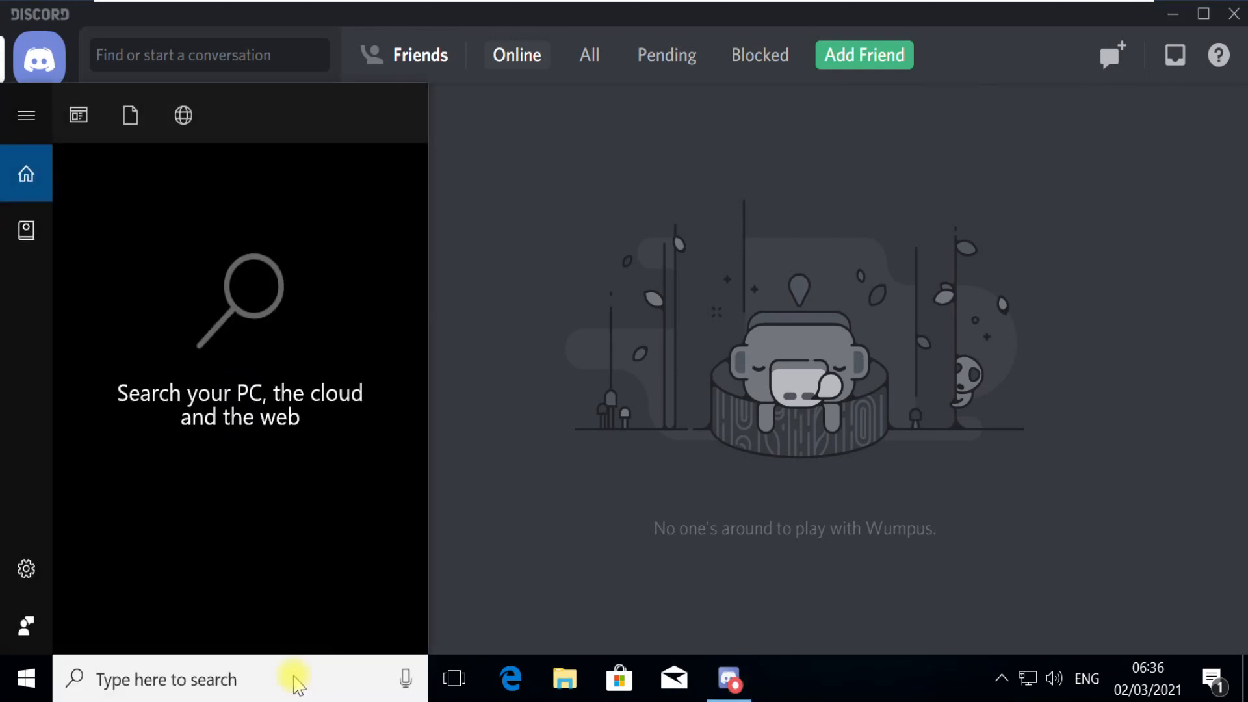
type("Cmd")
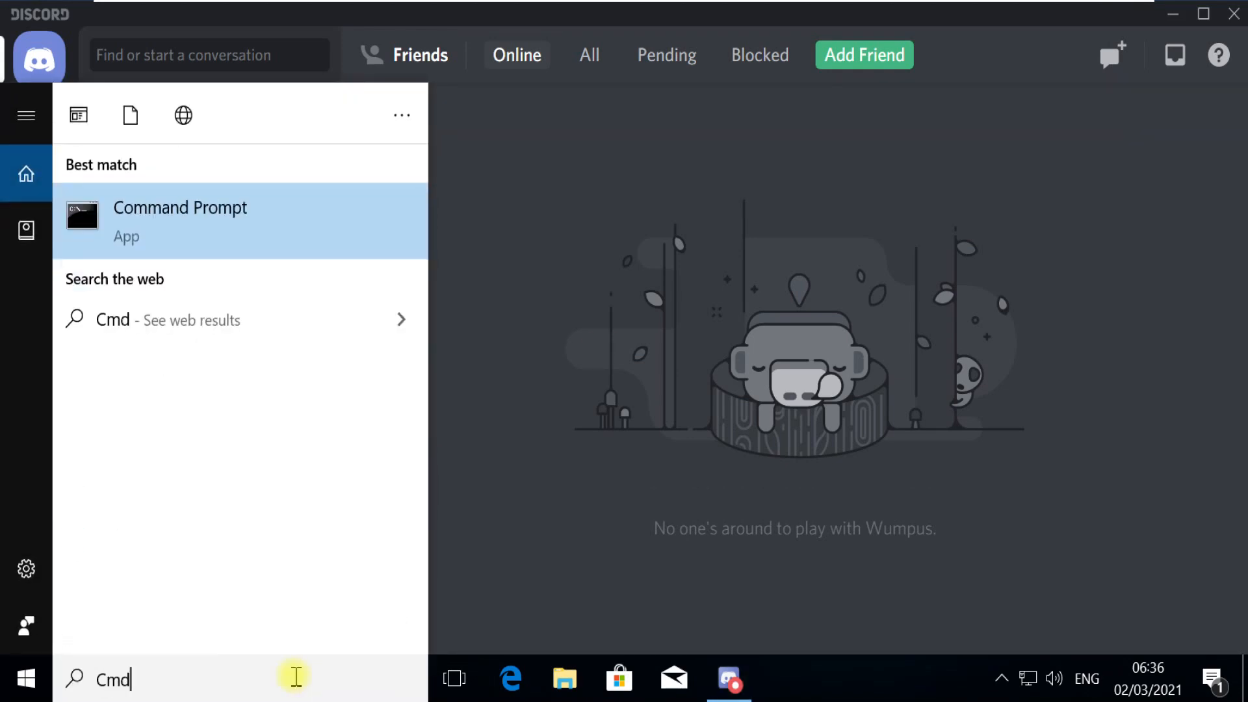
right_click(179, 219)
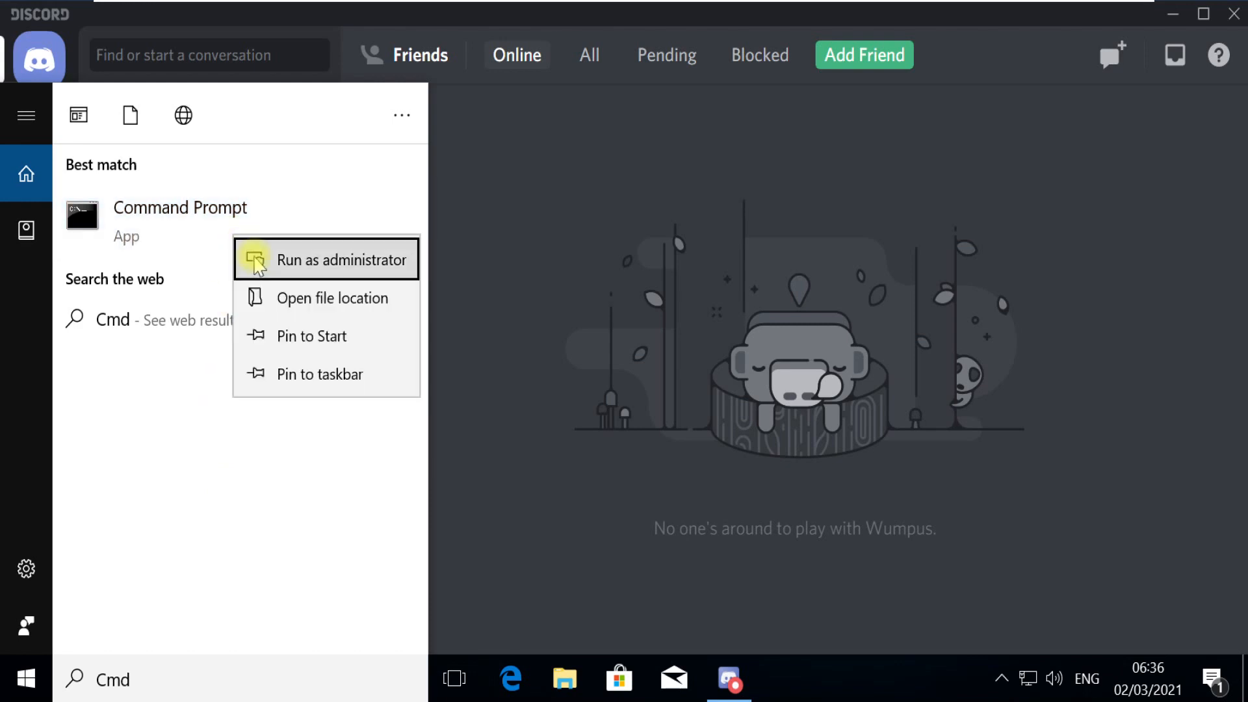
left_click(342, 259)
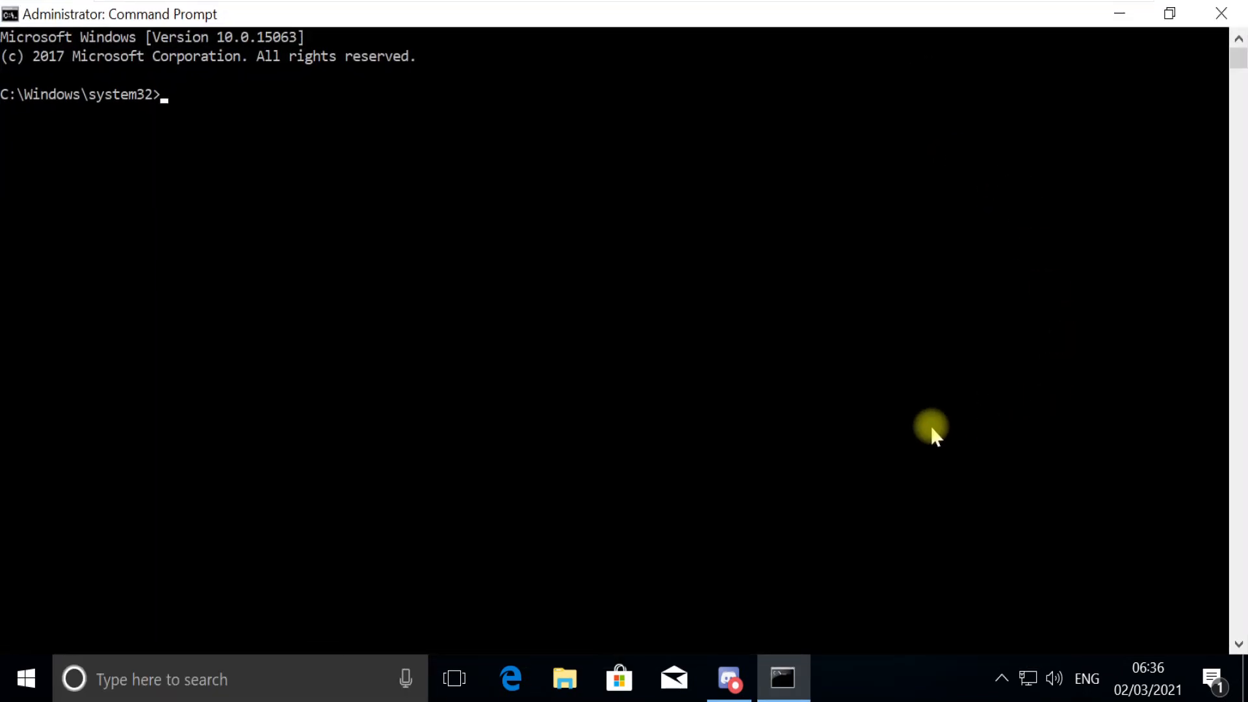
Run ipconfig/release, ipconfig/flushdns and ipconfig/renew, then close the prompt.
type("ipconfig/Re")
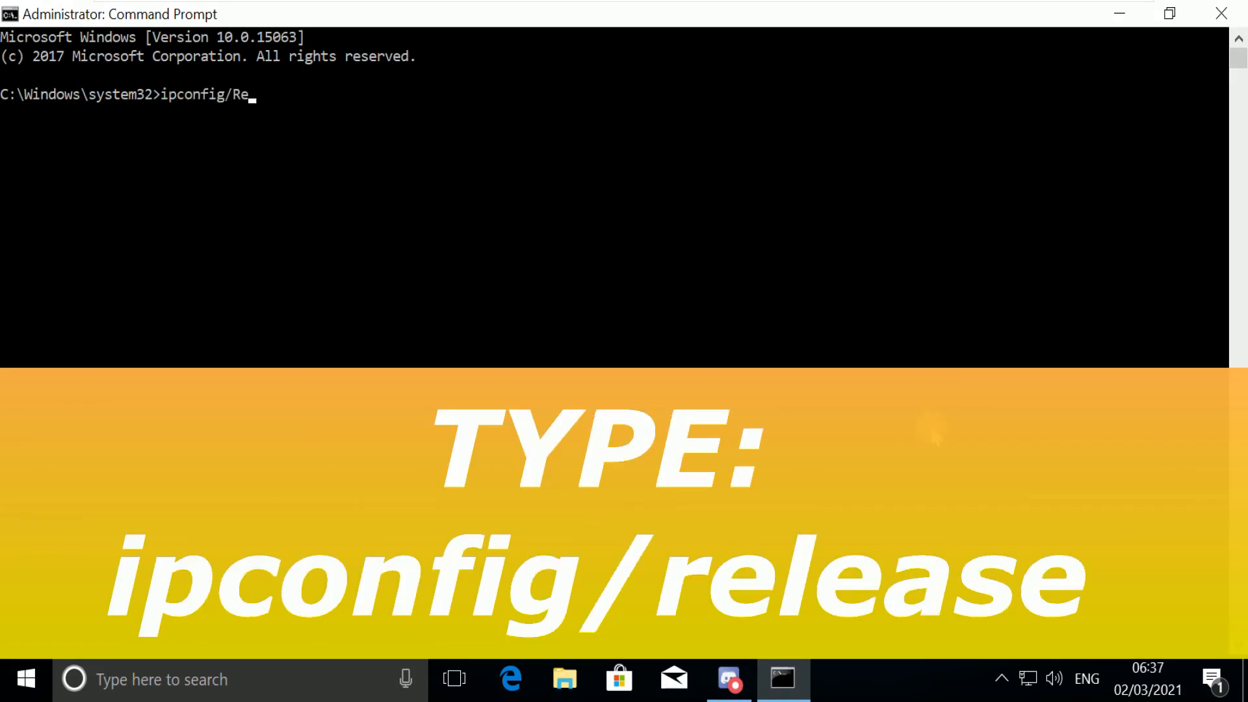
type("lease")
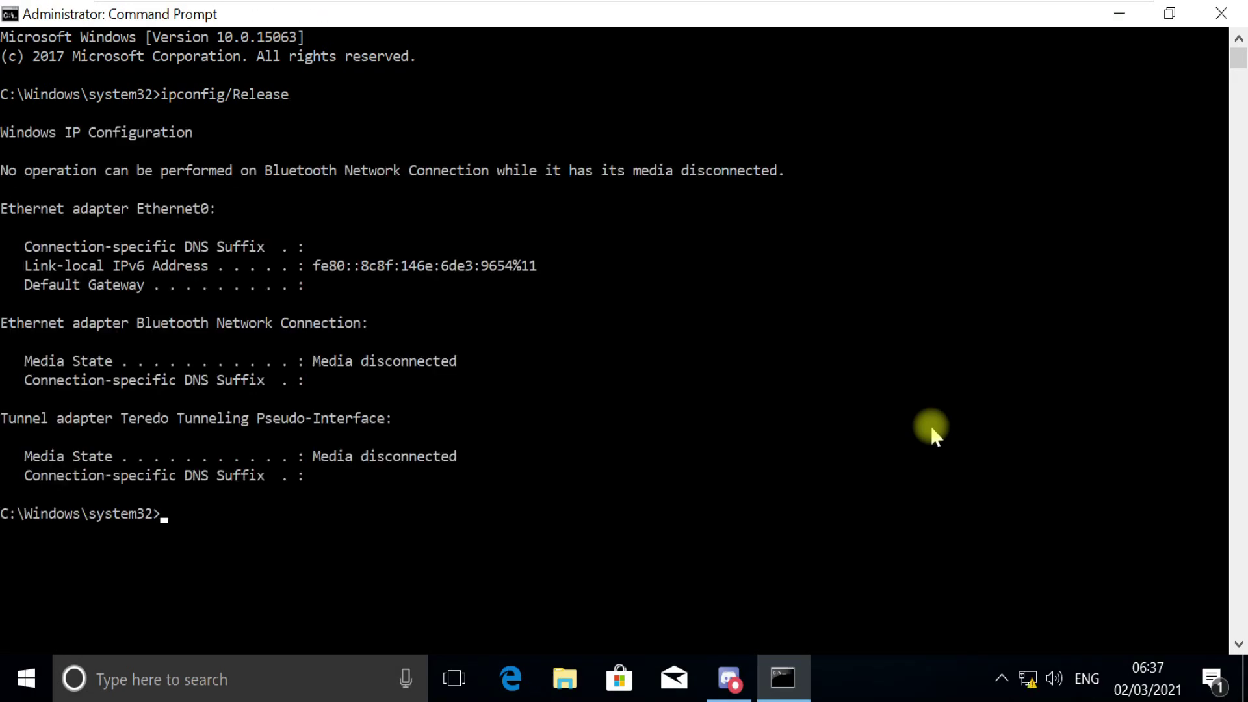
mouse_move(944, 439)
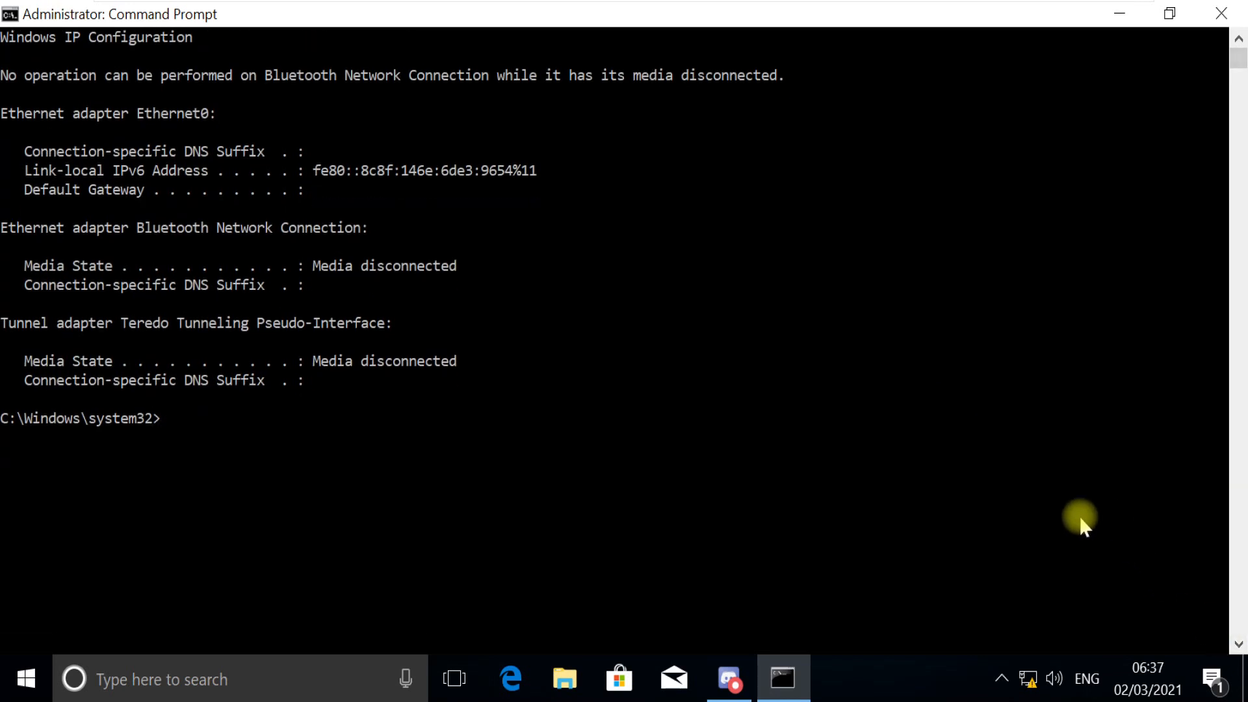
type("ipconfig")
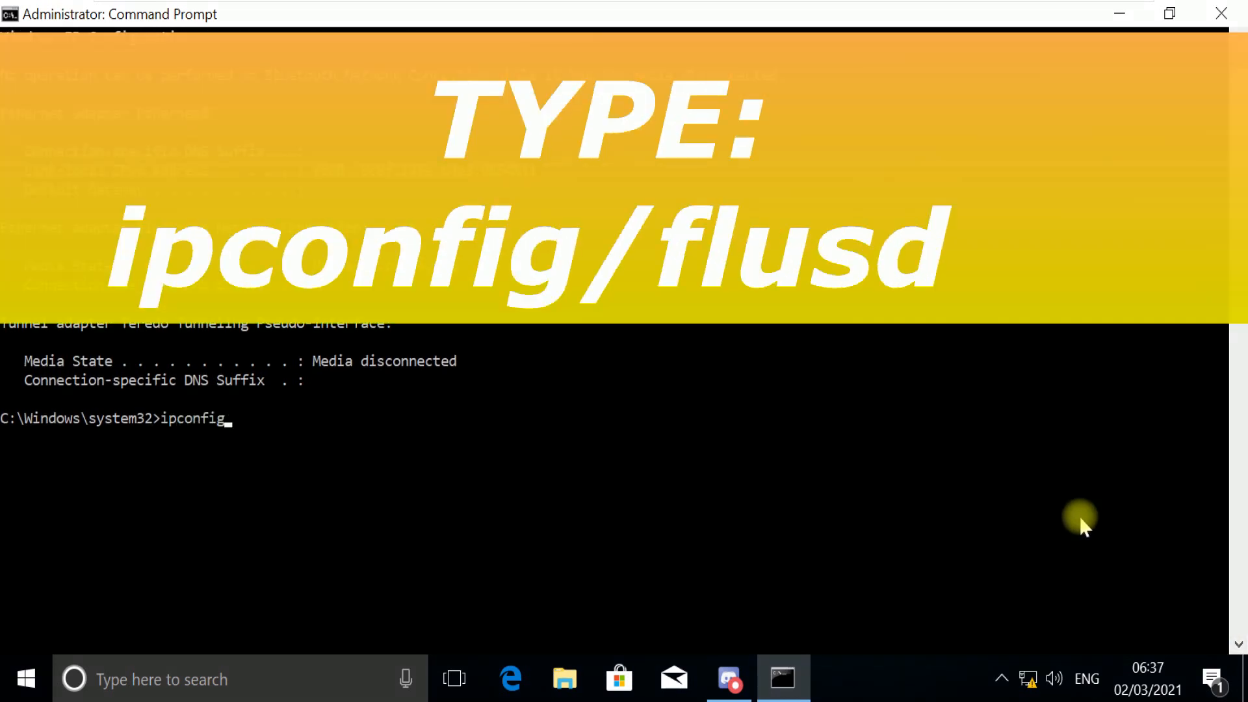
type("/flushdns")
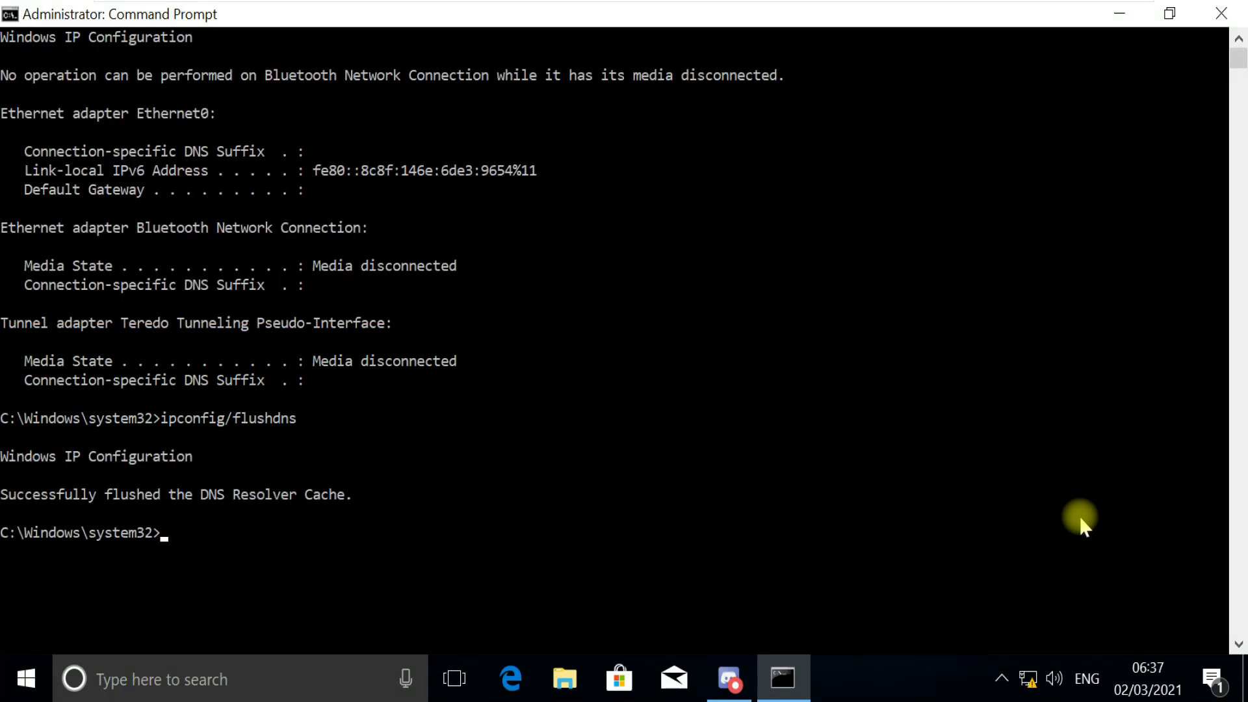
mouse_move(1074, 591)
type("ipconfig/renew")
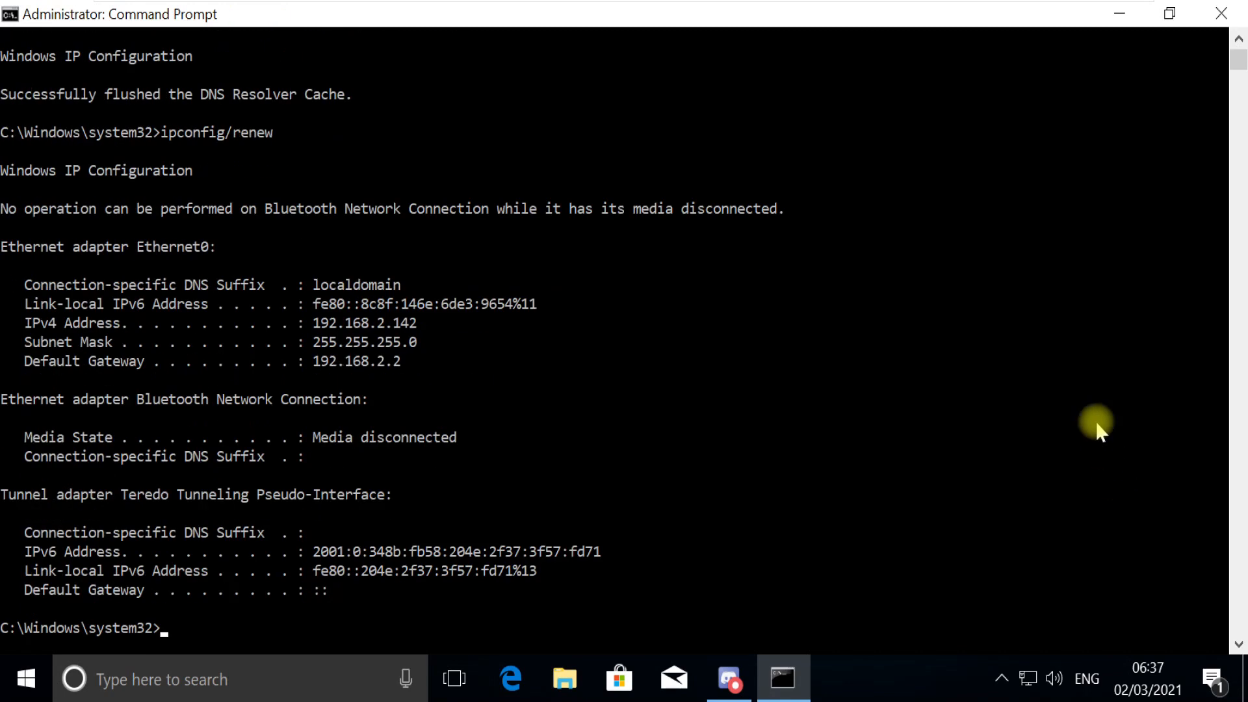
mouse_move(1221, 13)
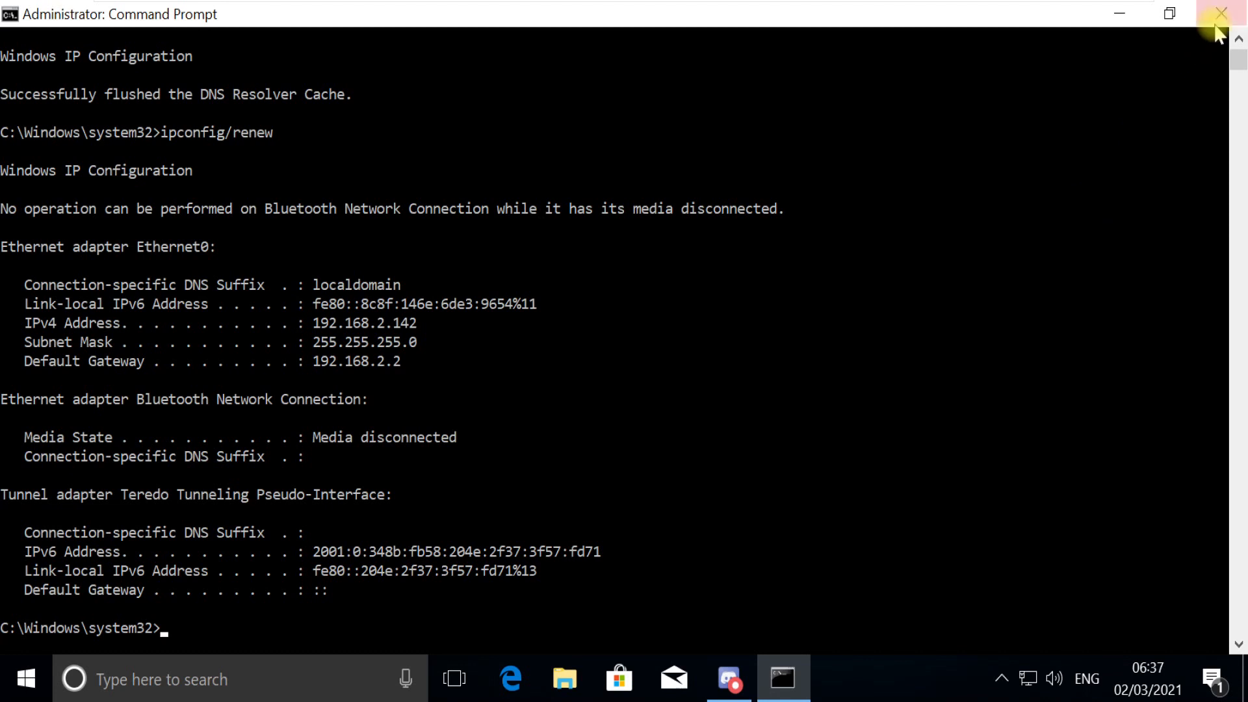
left_click(1219, 12)
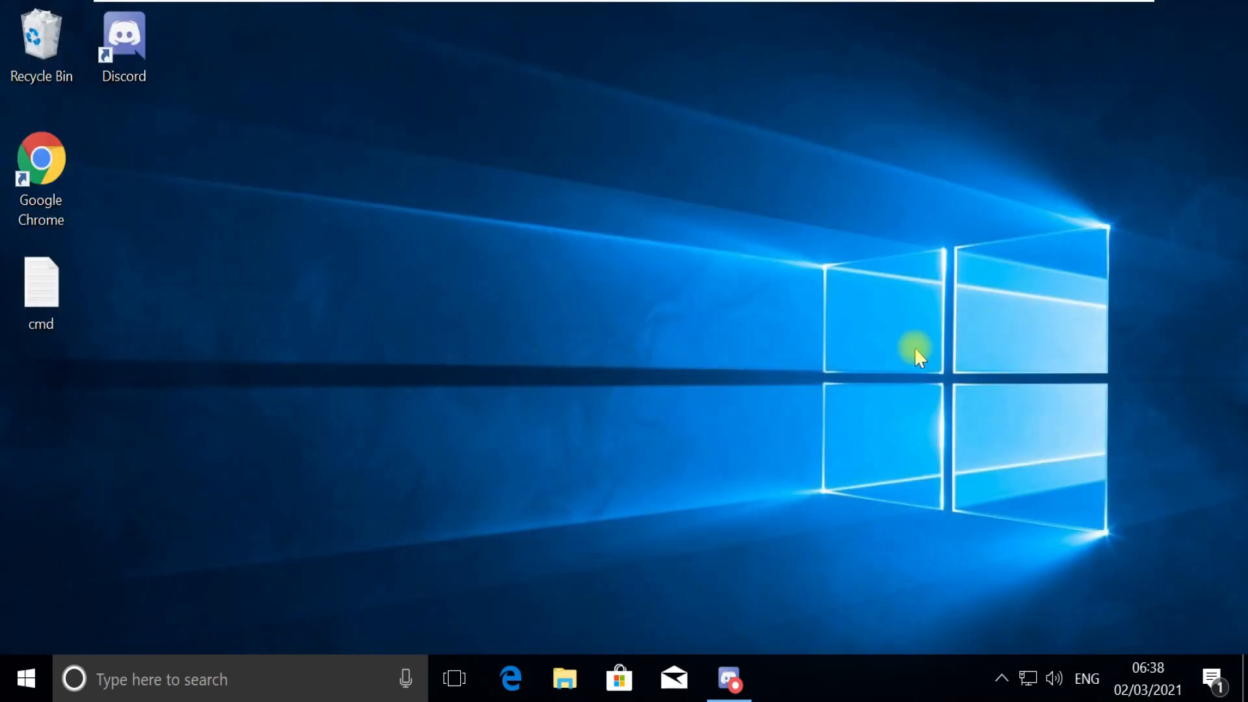